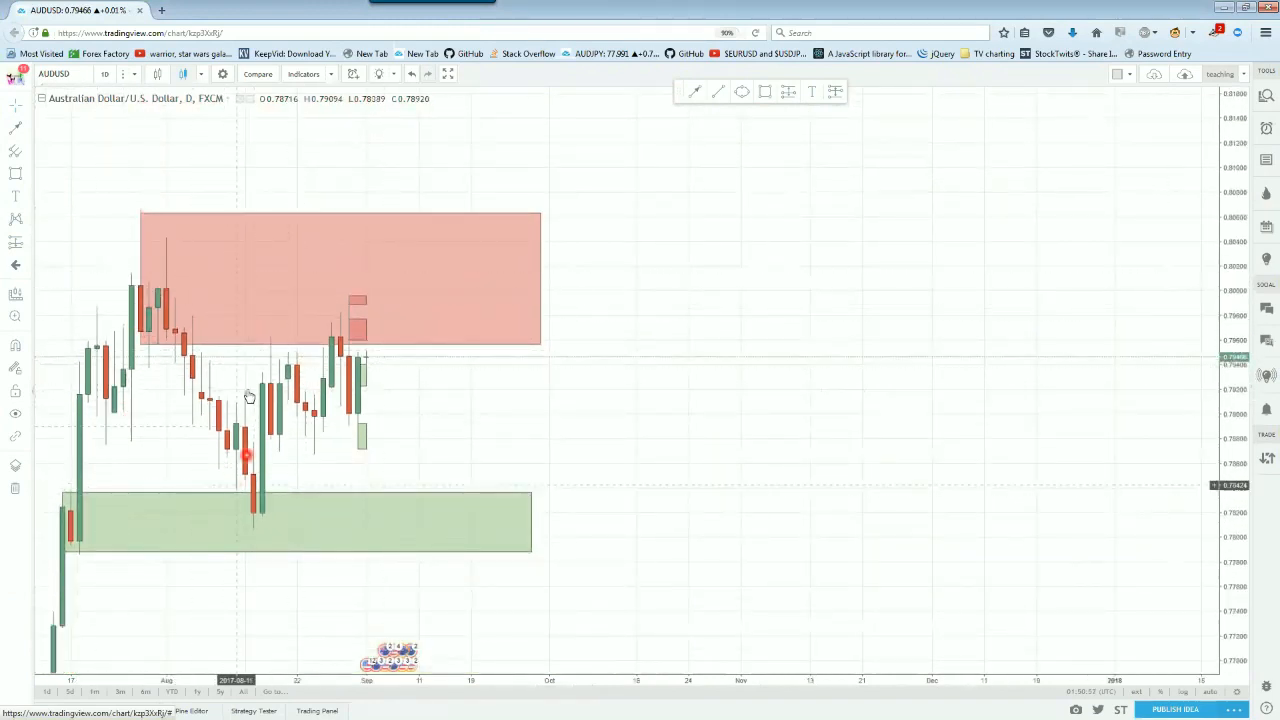
{"action": "mouse_move", "coordinate": [298, 402]}
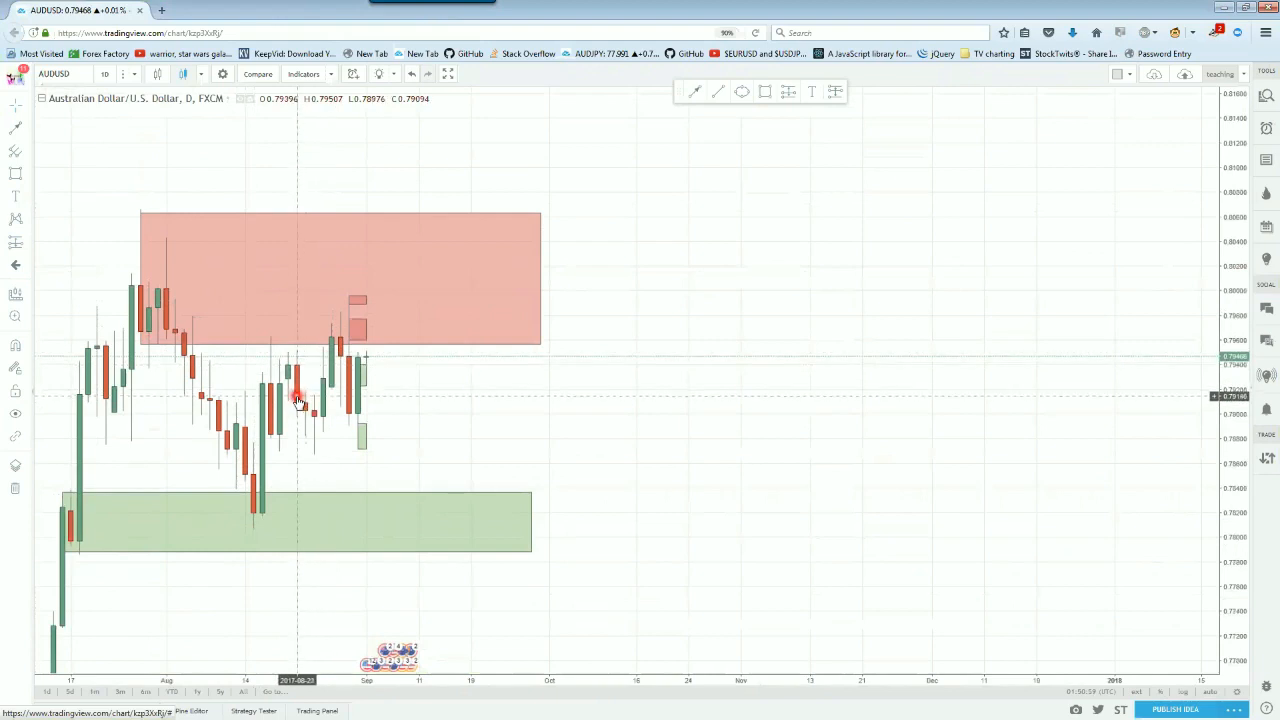
{"action": "mouse_move", "coordinate": [188, 260]}
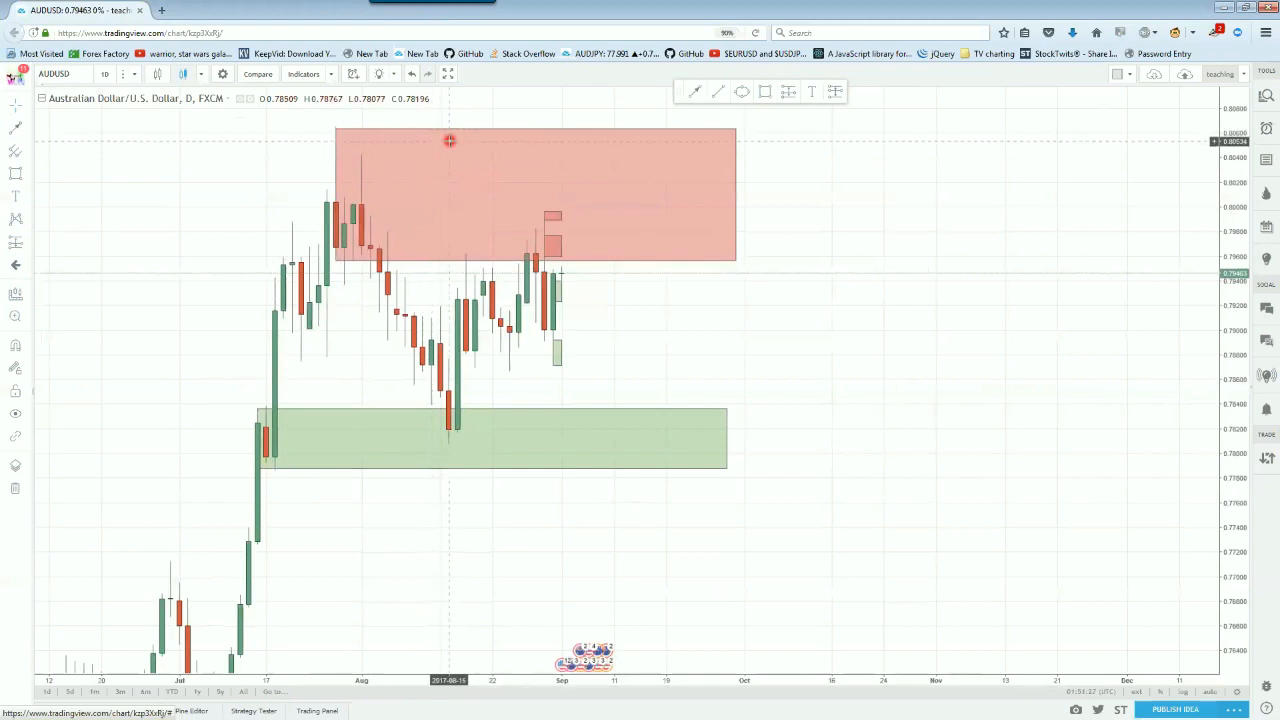
{"action": "mouse_move", "coordinate": [456, 142]}
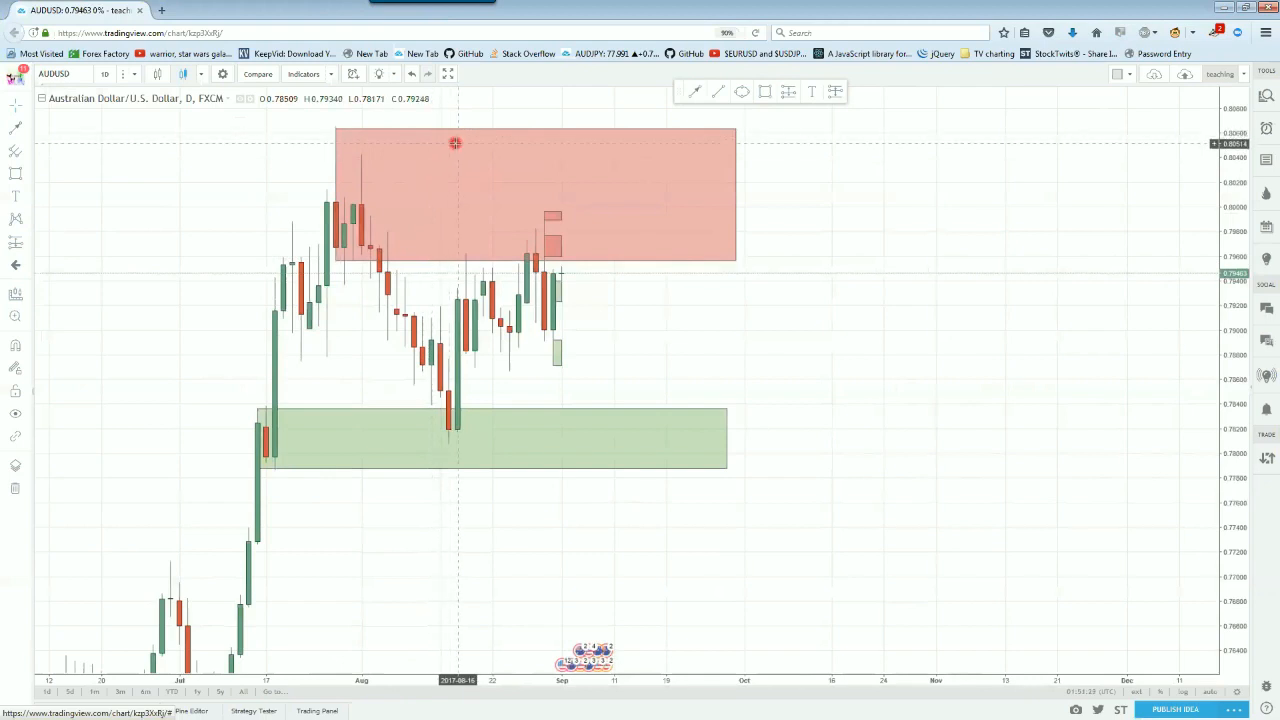
{"action": "mouse_move", "coordinate": [300, 356]}
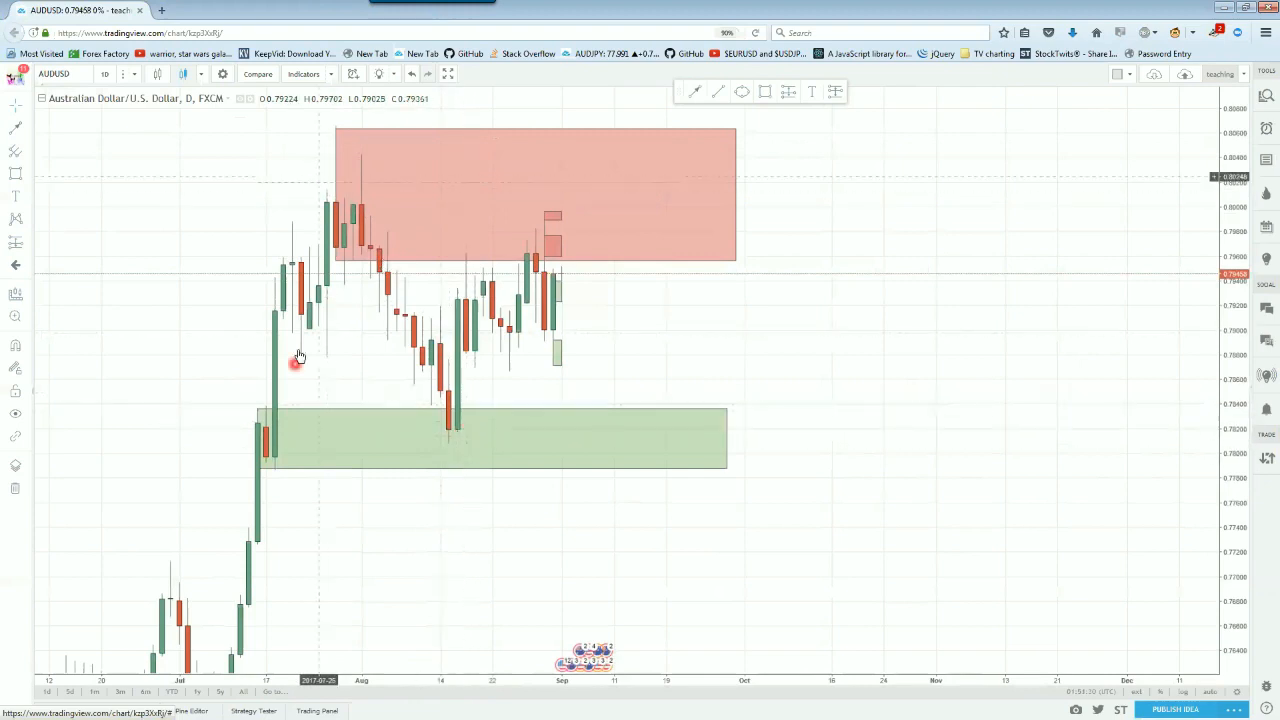
{"action": "mouse_move", "coordinate": [556, 304]}
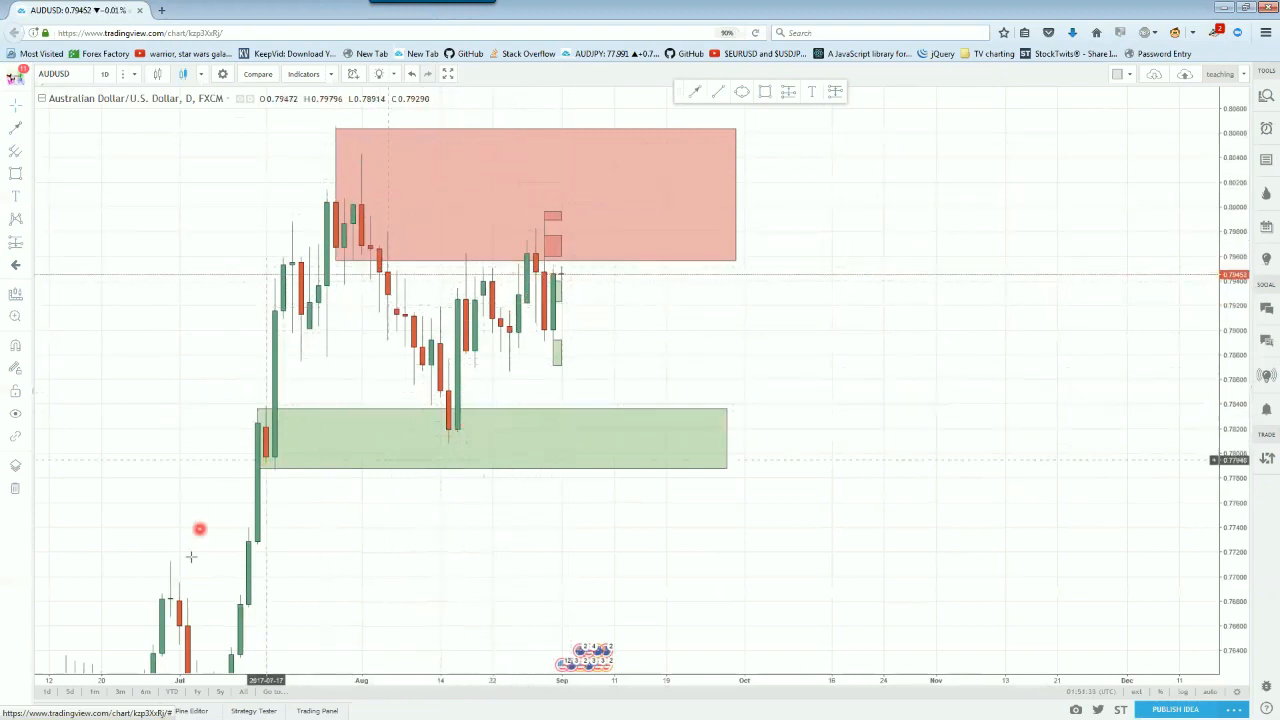
{"action": "mouse_move", "coordinate": [564, 272]}
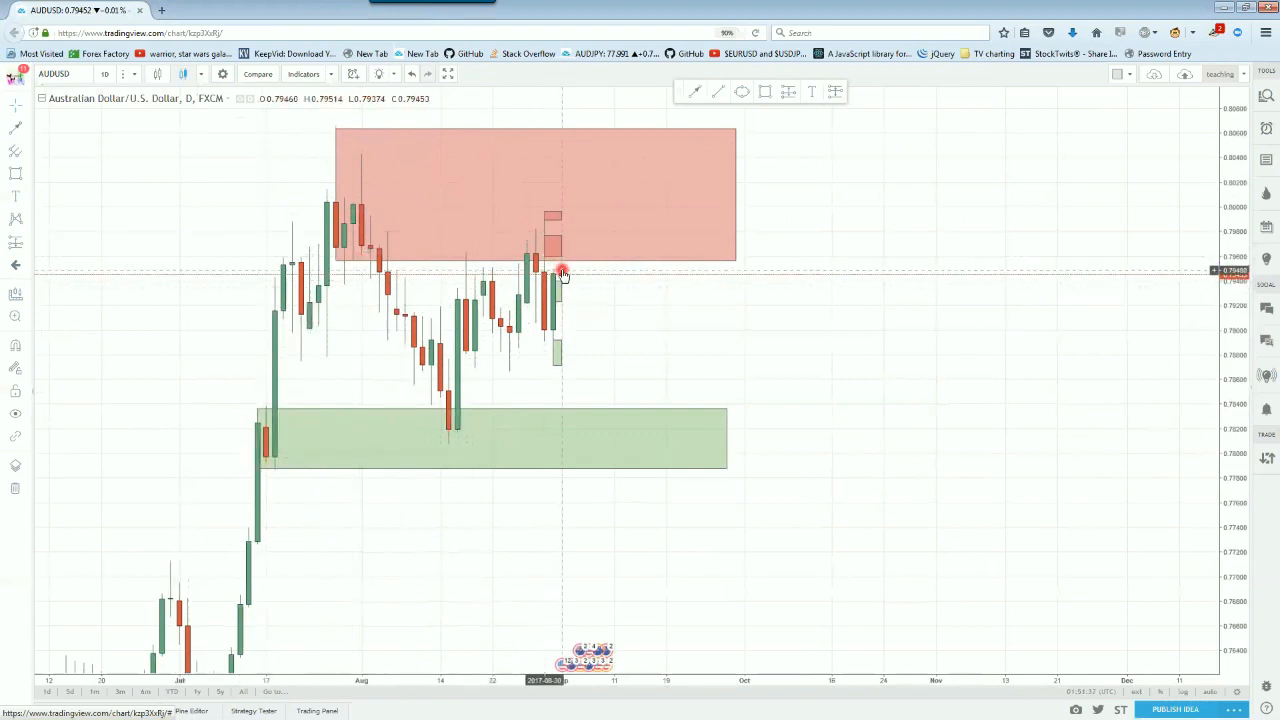
{"action": "mouse_move", "coordinate": [412, 284]}
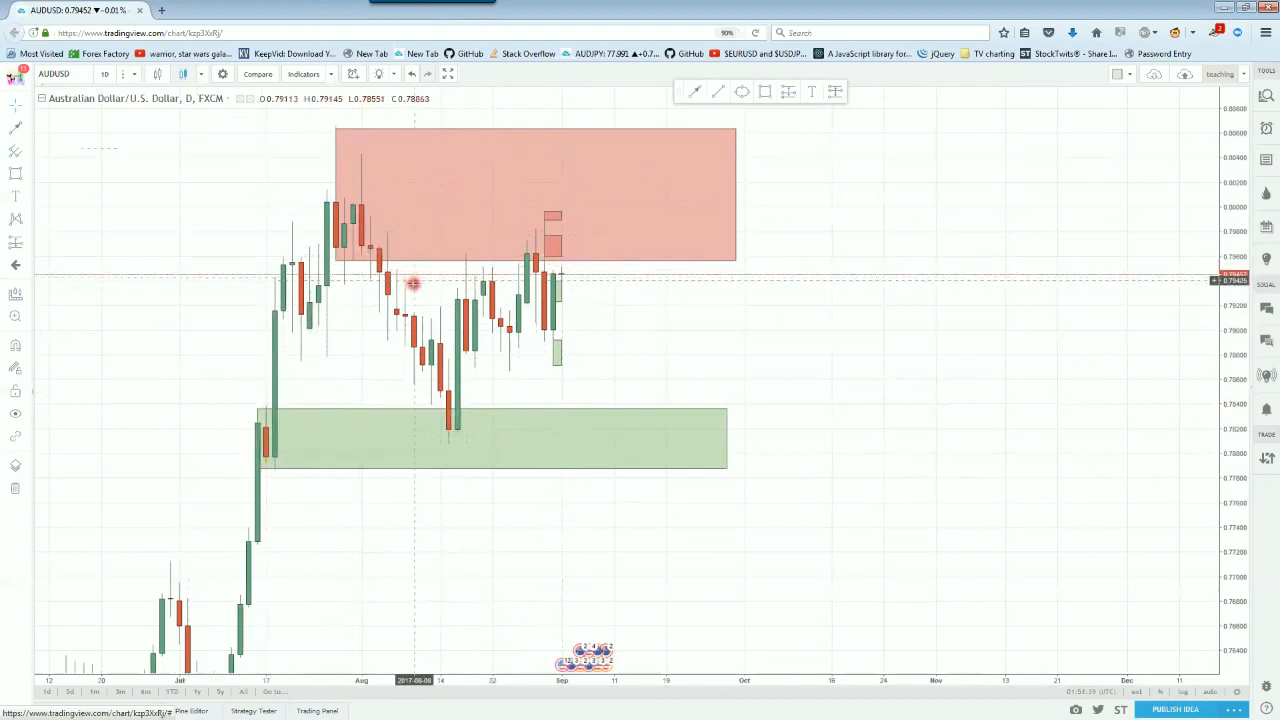
{"action": "mouse_move", "coordinate": [632, 574]}
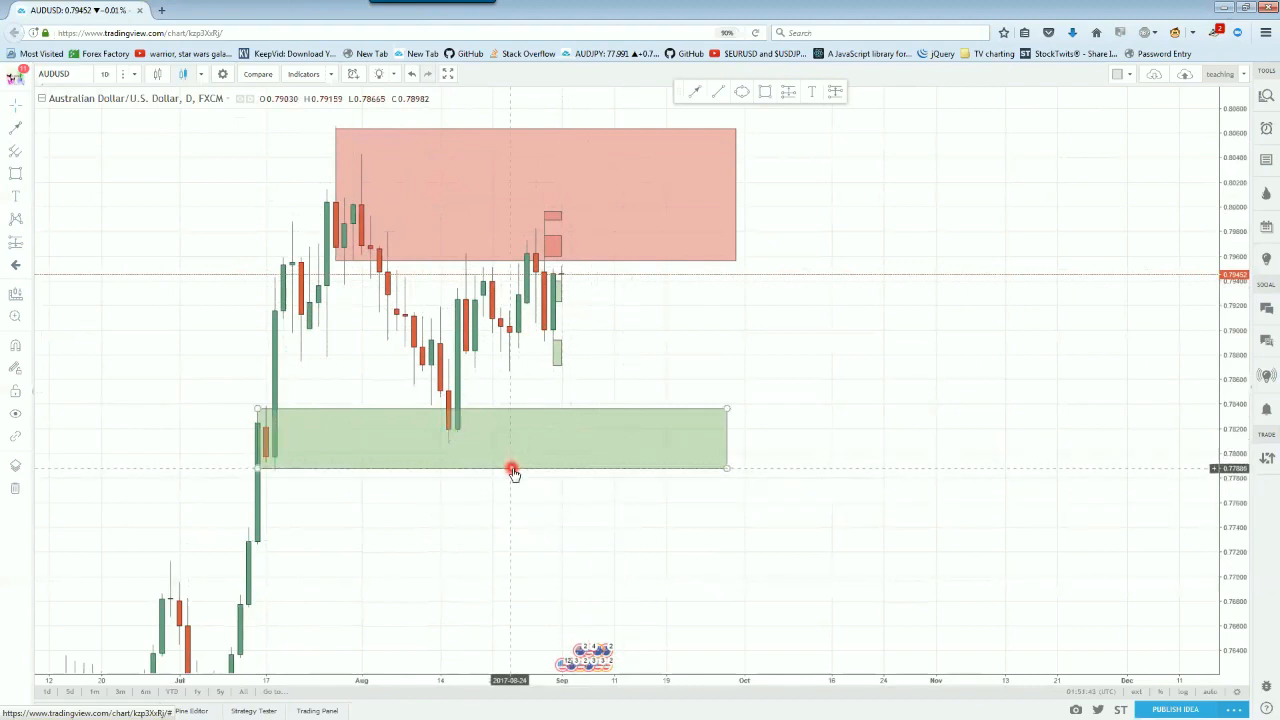
Switch the AUD/USD chart to the 1 hour interval from the timeframe list.
{"action": "left_click", "coordinate": [104, 74]}
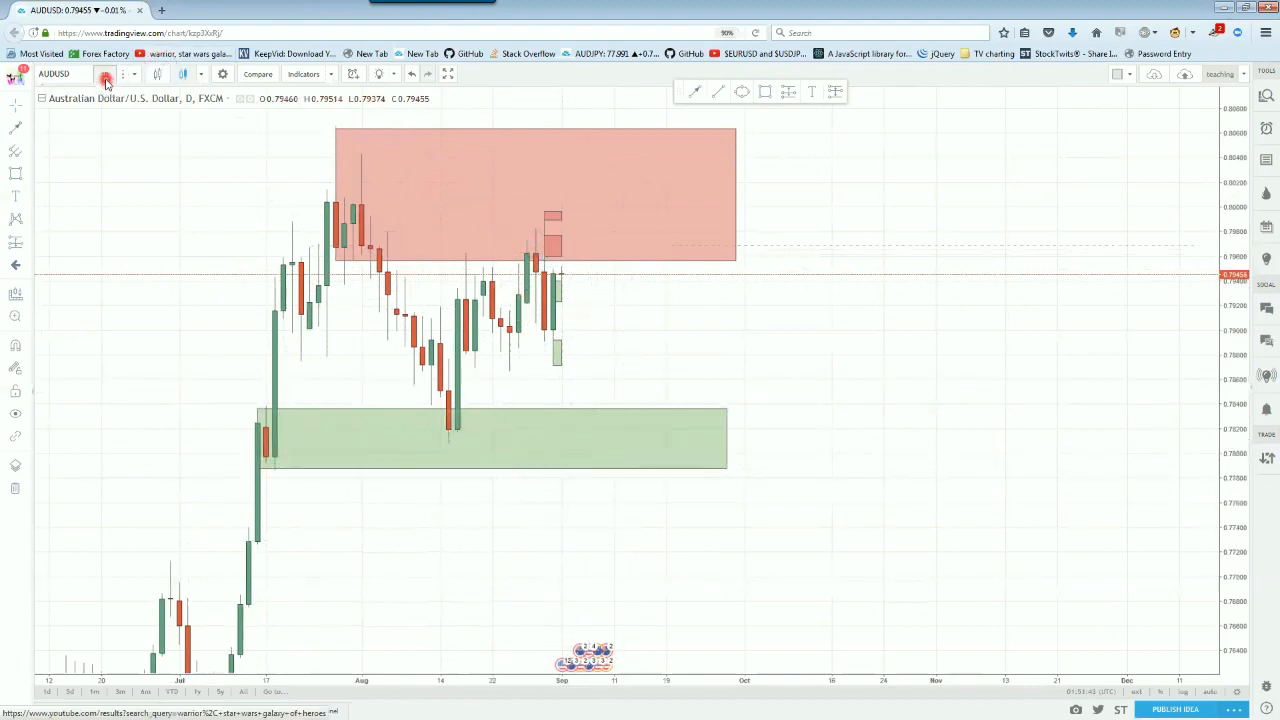
{"action": "left_click", "coordinate": [104, 74]}
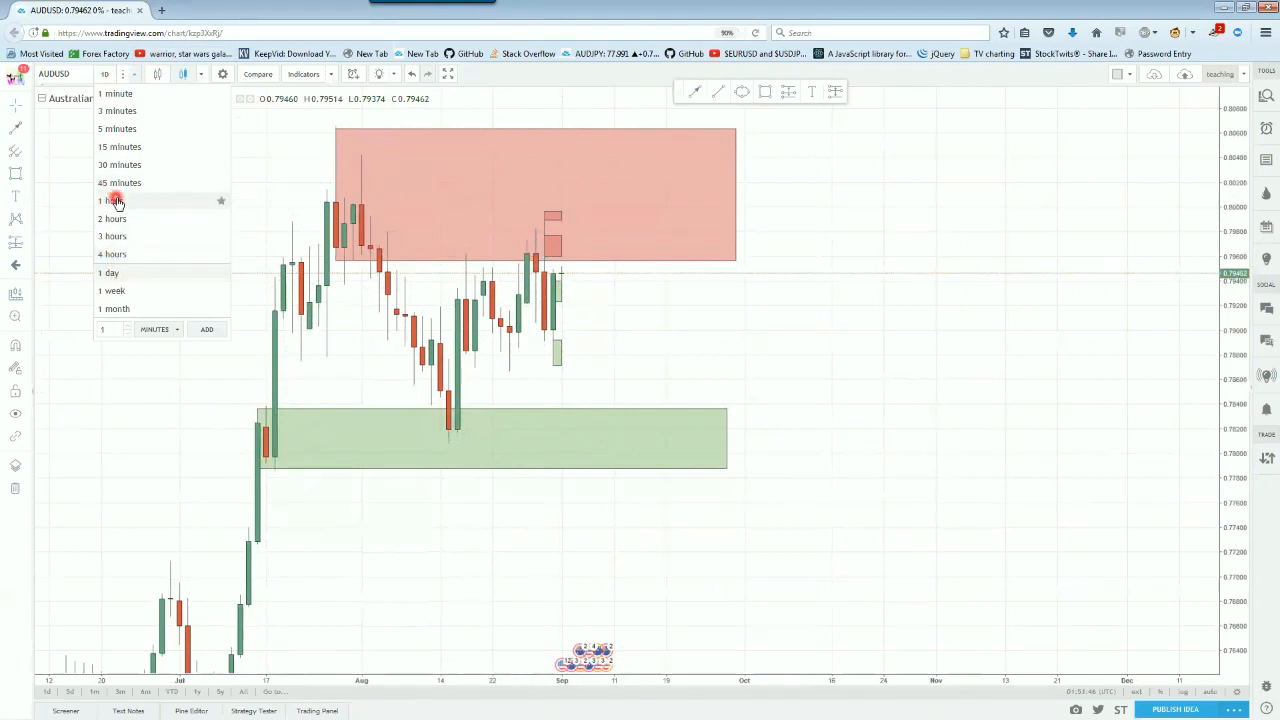
{"action": "left_click", "coordinate": [112, 200]}
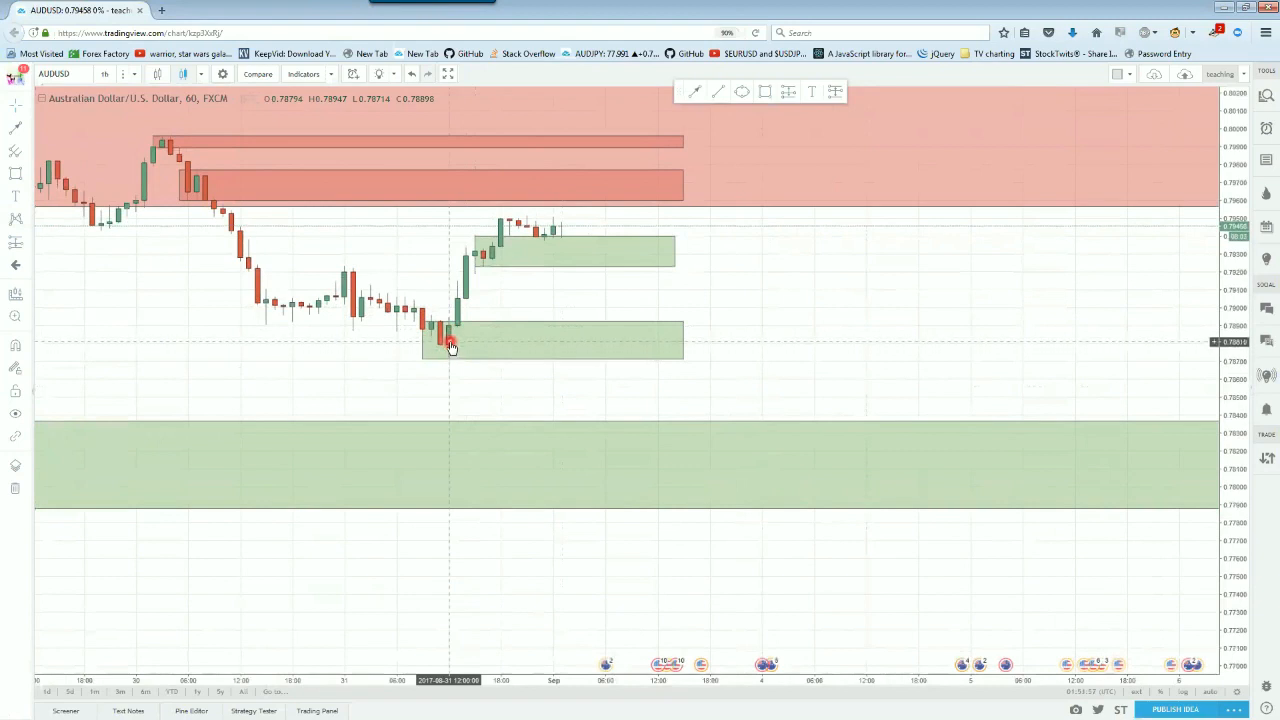
{"action": "mouse_move", "coordinate": [408, 374]}
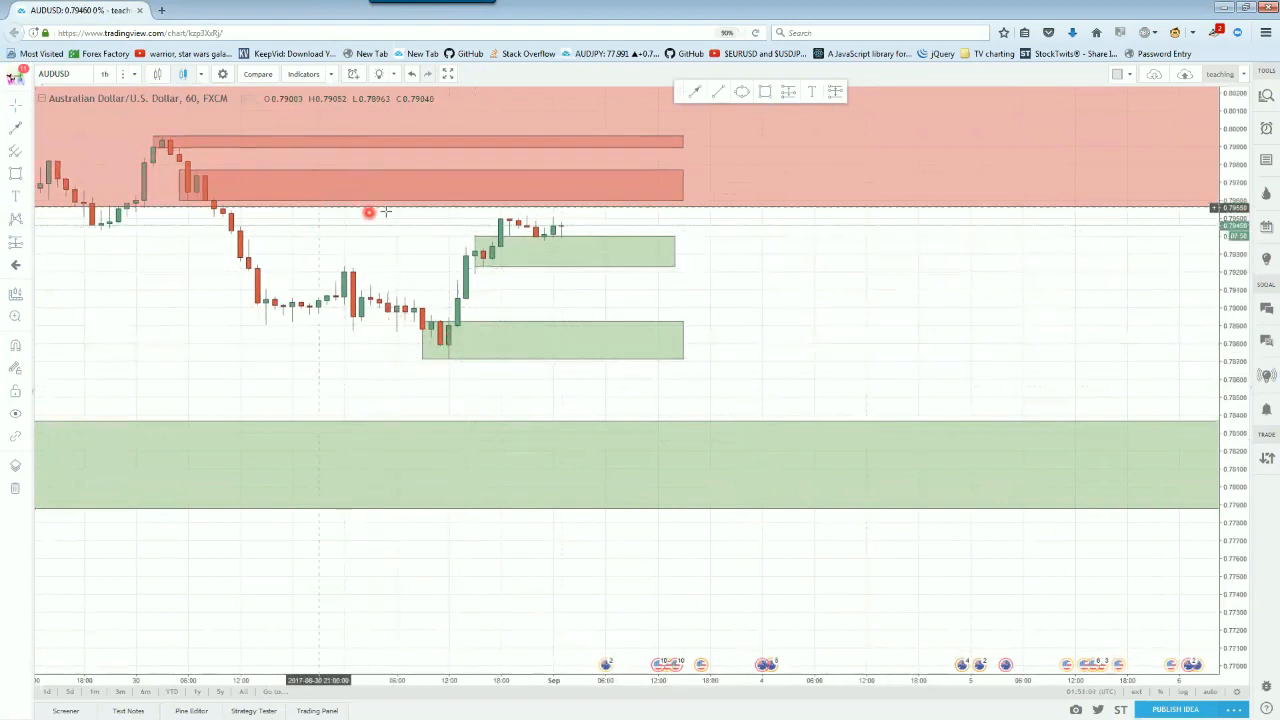
{"action": "mouse_move", "coordinate": [1132, 338]}
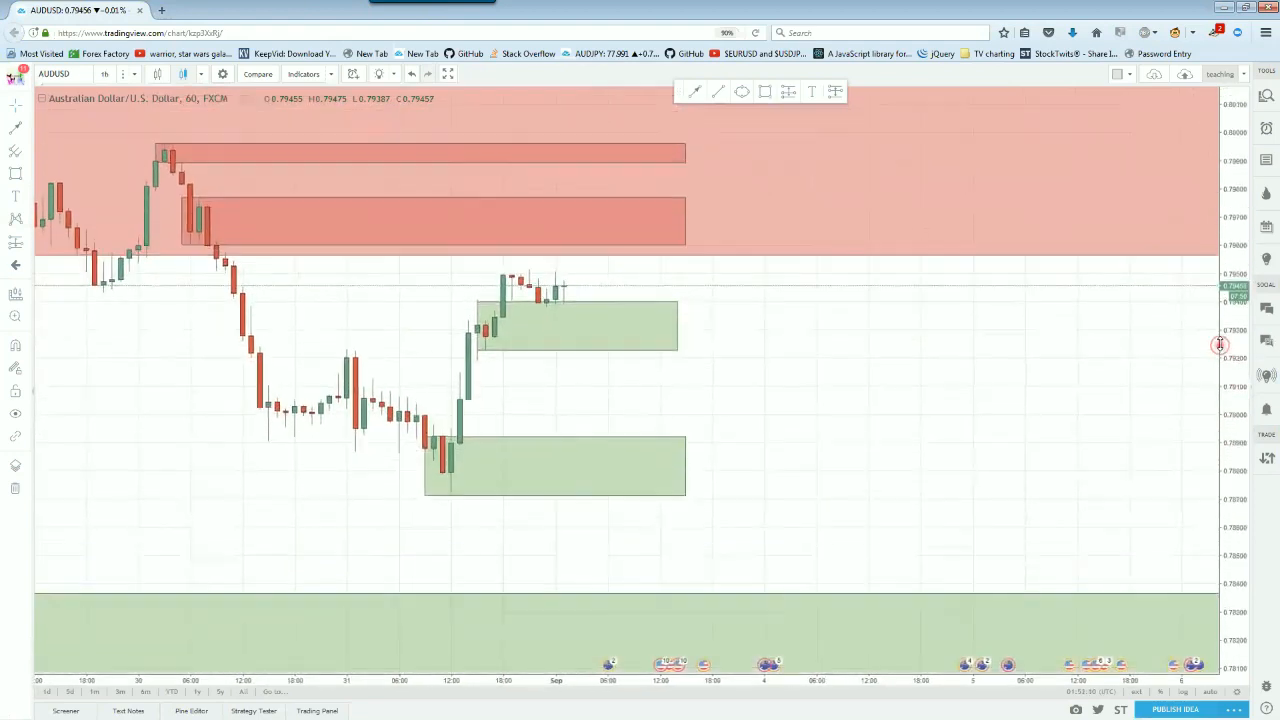
{"action": "mouse_move", "coordinate": [568, 312]}
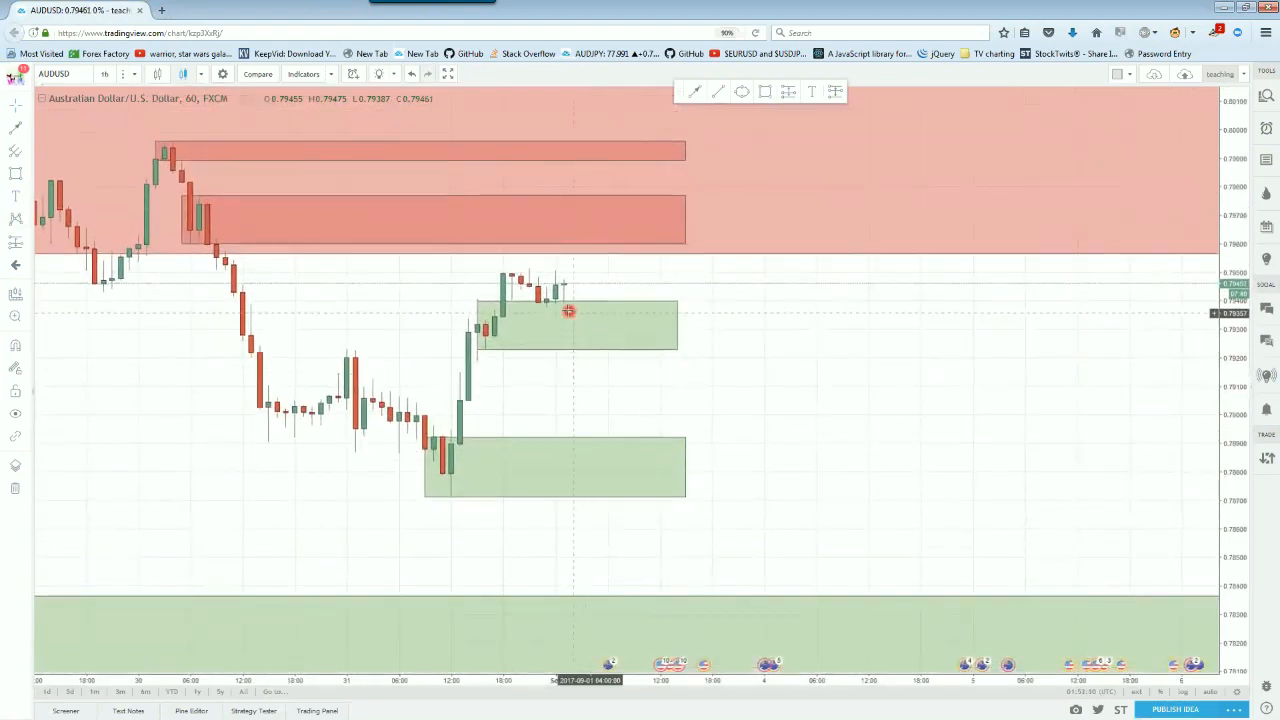
{"action": "mouse_move", "coordinate": [550, 304]}
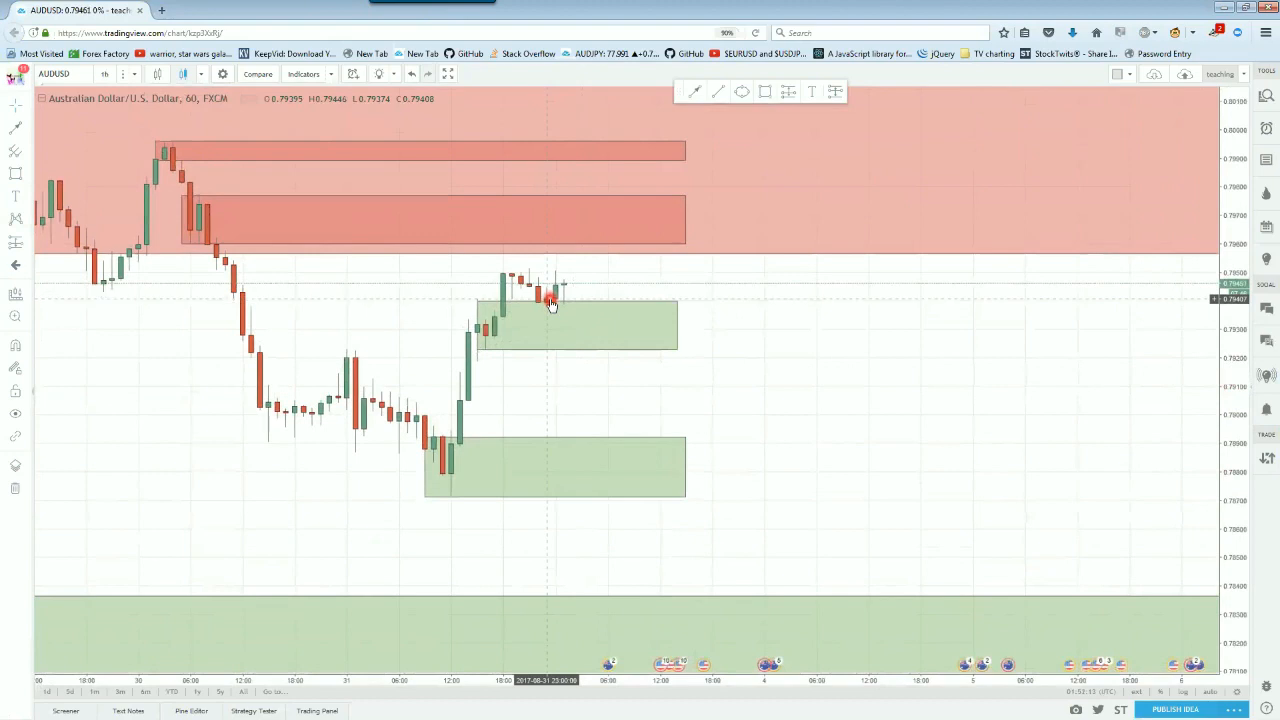
{"action": "mouse_move", "coordinate": [564, 246]}
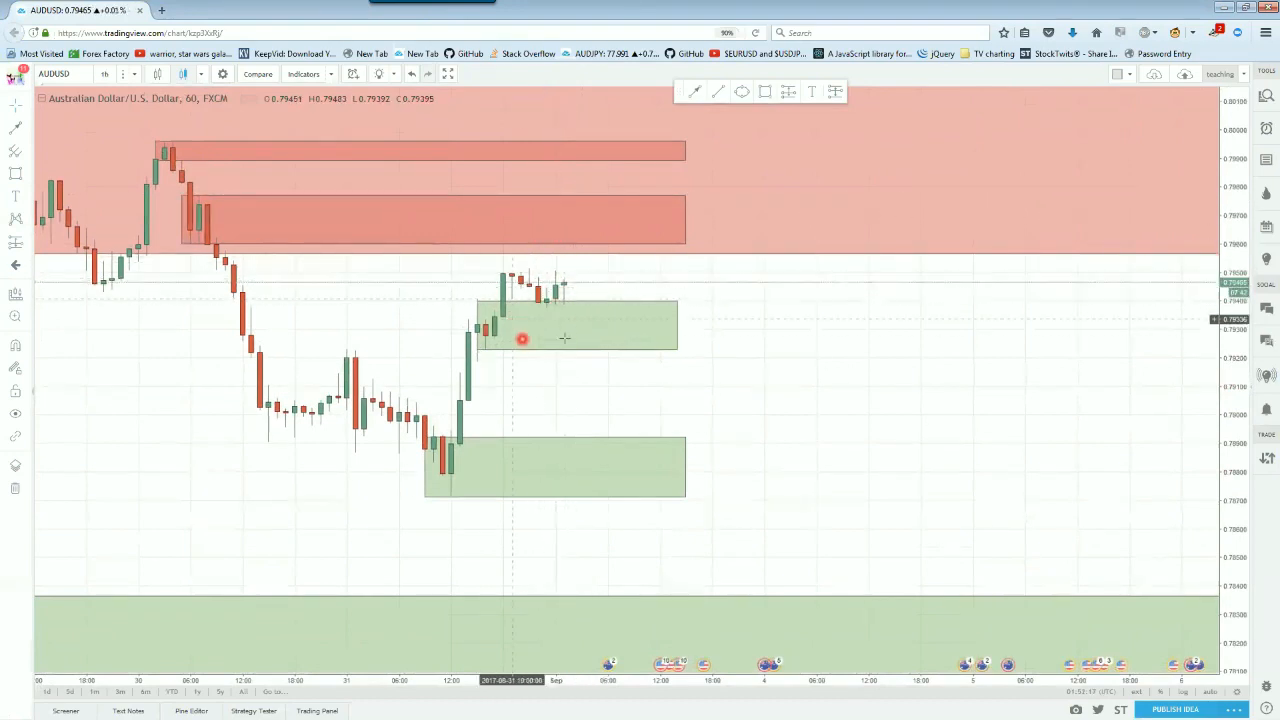
Delete the small green demand zone under the recent candles and zoom the chart out.
{"action": "left_click", "coordinate": [572, 324]}
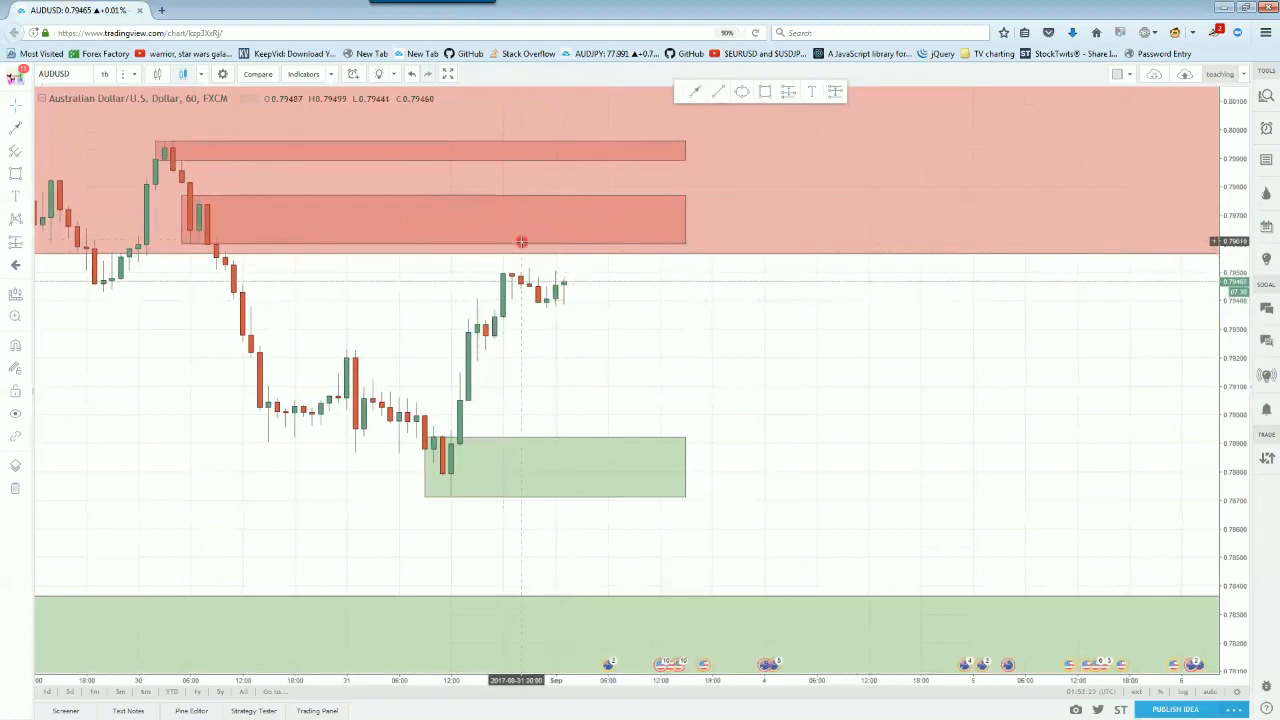
{"action": "mouse_move", "coordinate": [528, 248]}
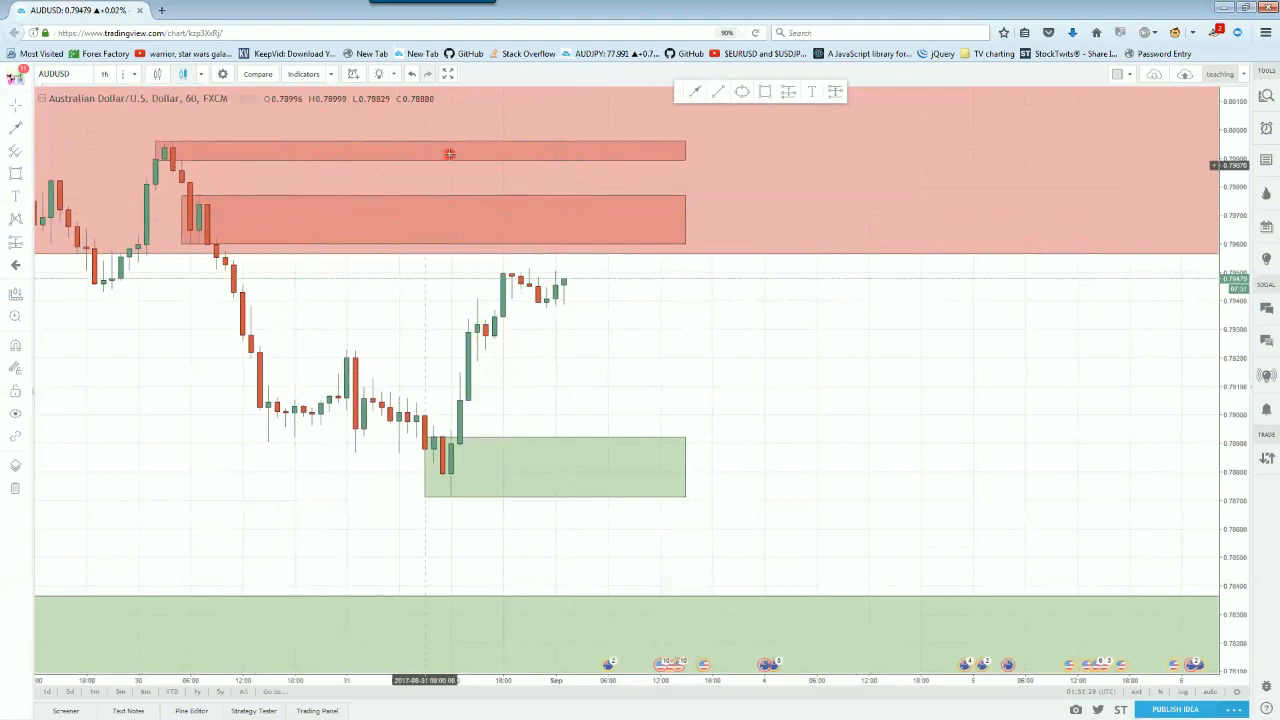
{"action": "mouse_move", "coordinate": [516, 180]}
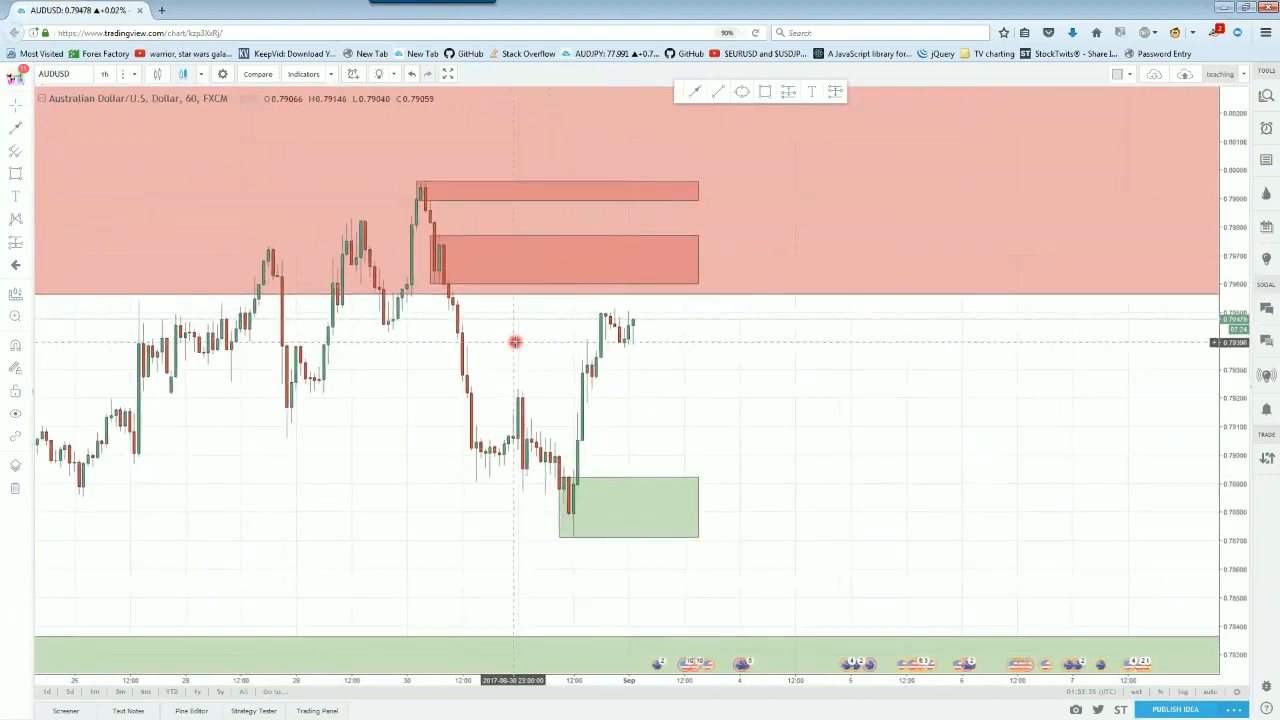
{"action": "mouse_move", "coordinate": [628, 272]}
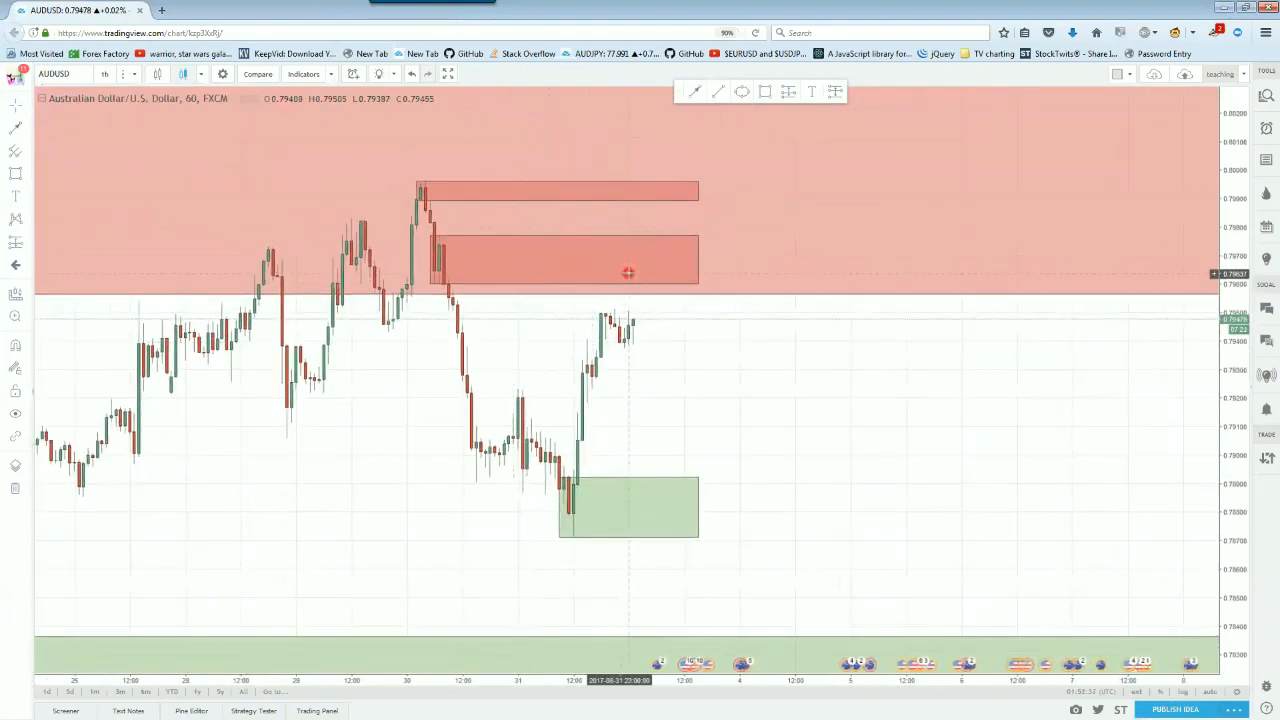
{"action": "mouse_move", "coordinate": [672, 374]}
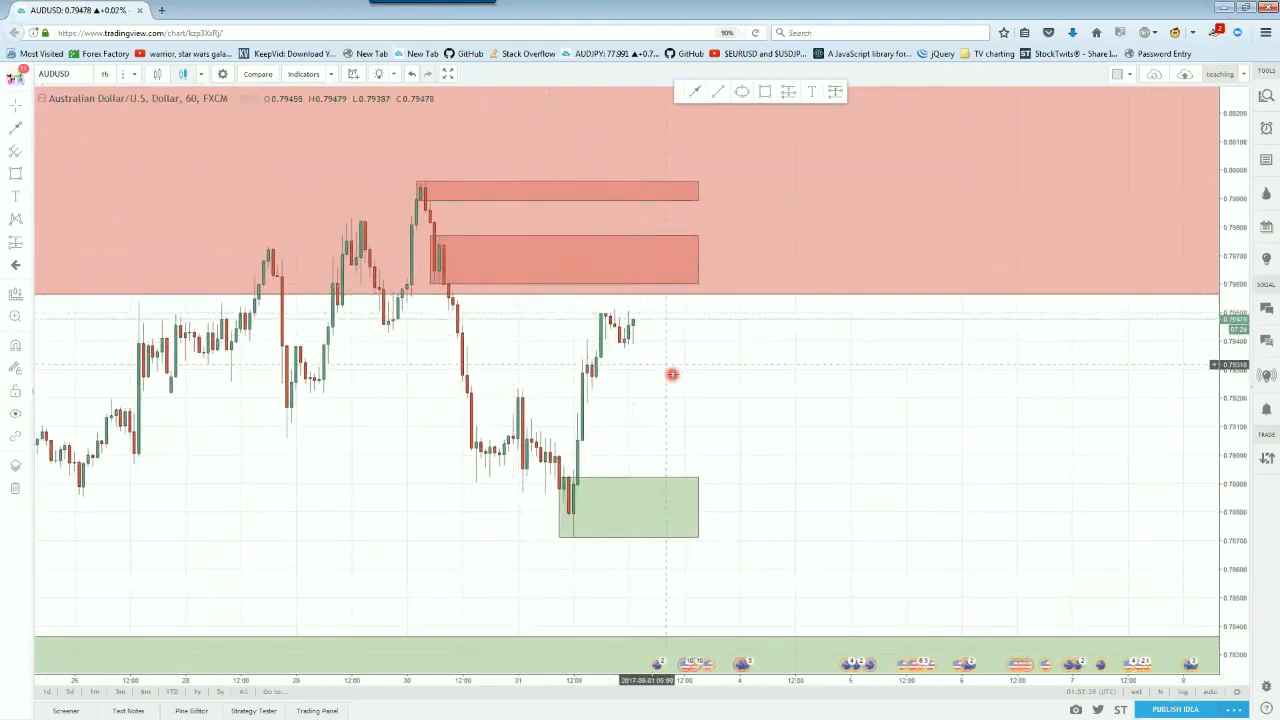
{"action": "mouse_move", "coordinate": [588, 396]}
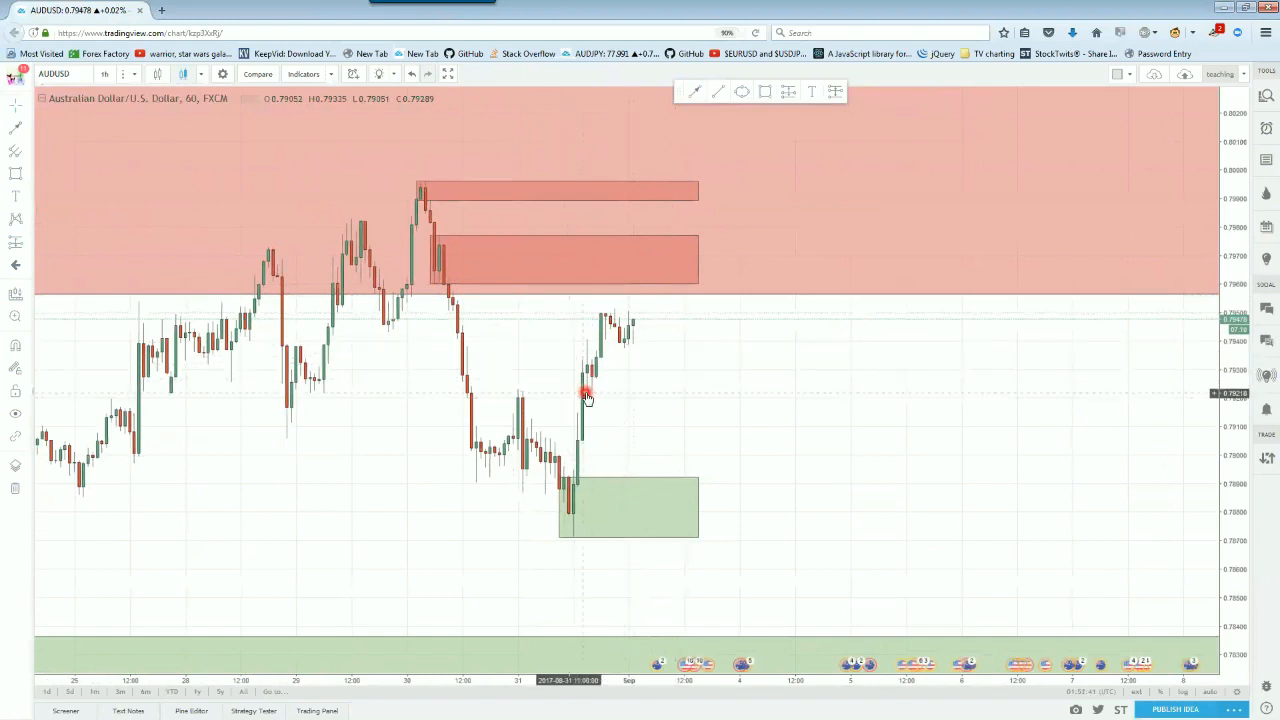
{"action": "mouse_move", "coordinate": [588, 402]}
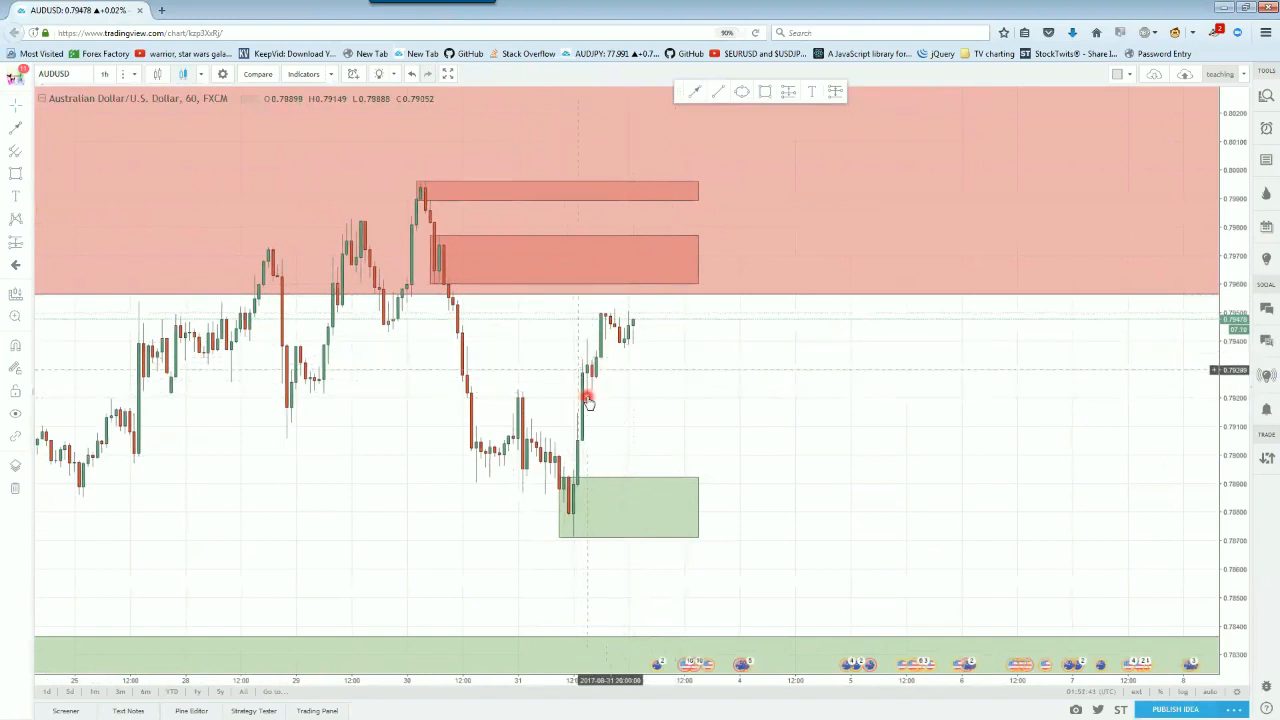
{"action": "mouse_move", "coordinate": [584, 366]}
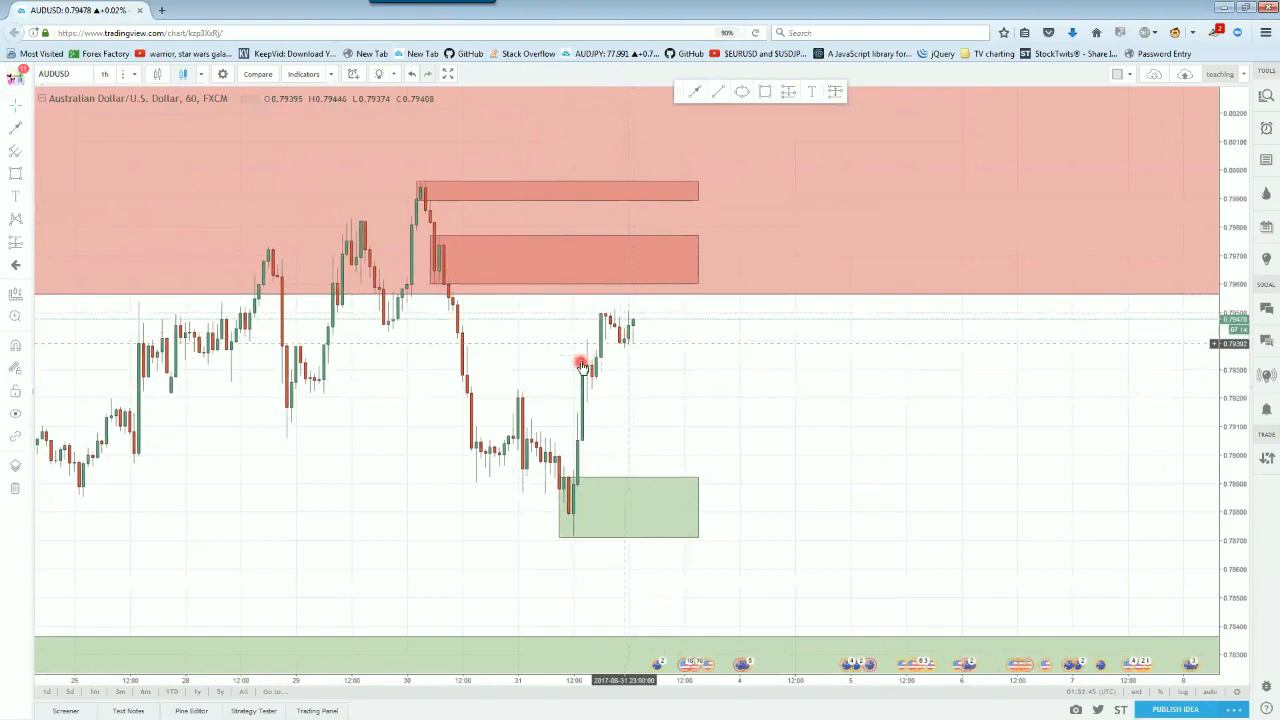
{"action": "mouse_move", "coordinate": [588, 288]}
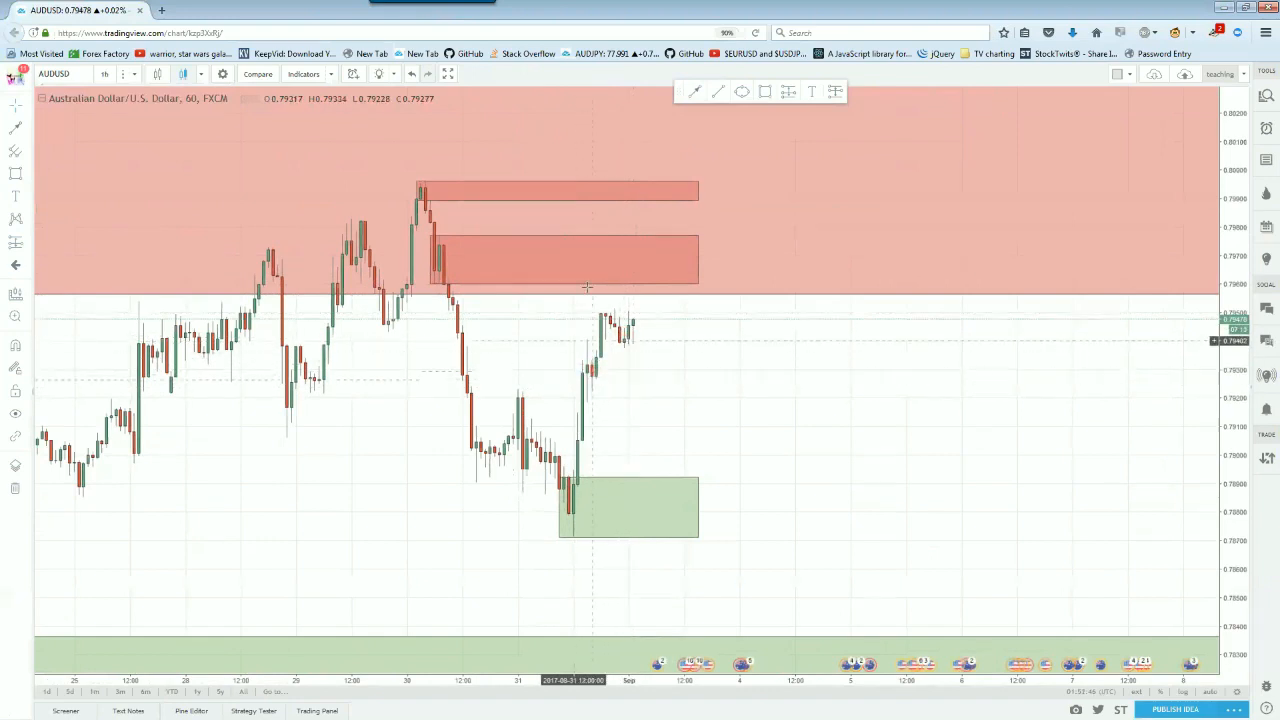
{"action": "mouse_move", "coordinate": [634, 242]}
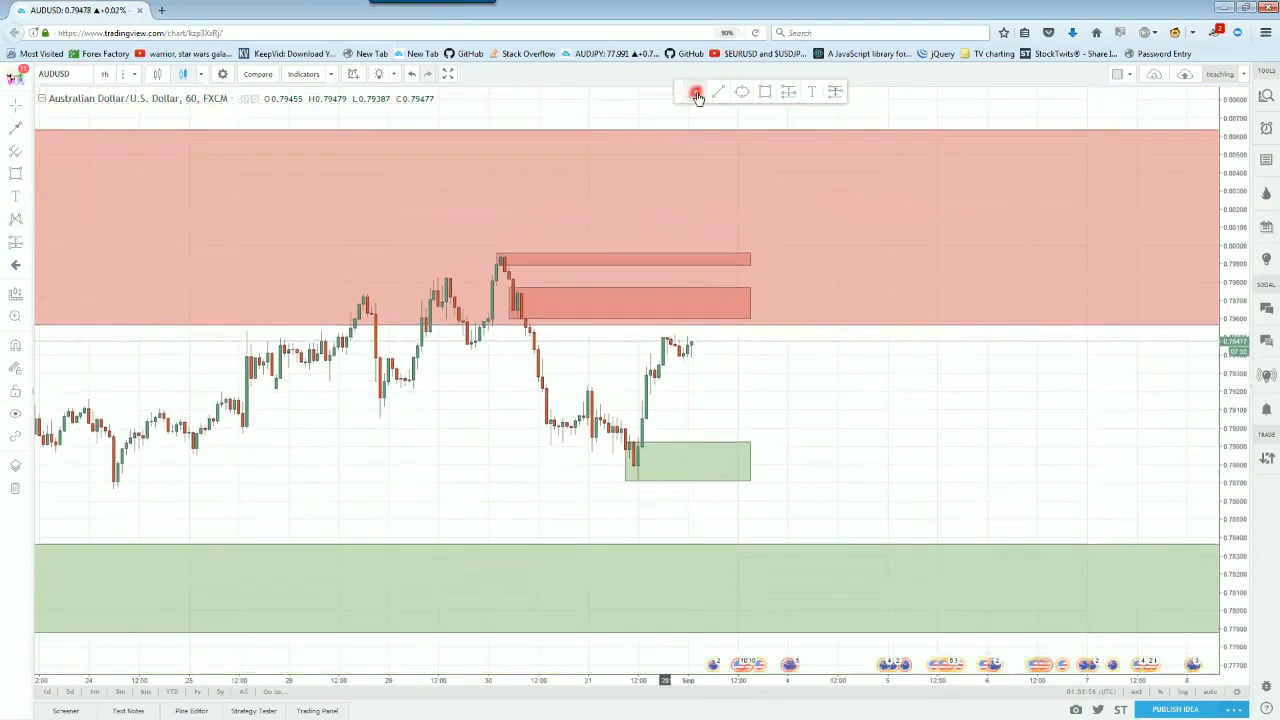
{"action": "left_click_drag", "start_coordinate": [800, 460], "coordinate": [980, 164]}
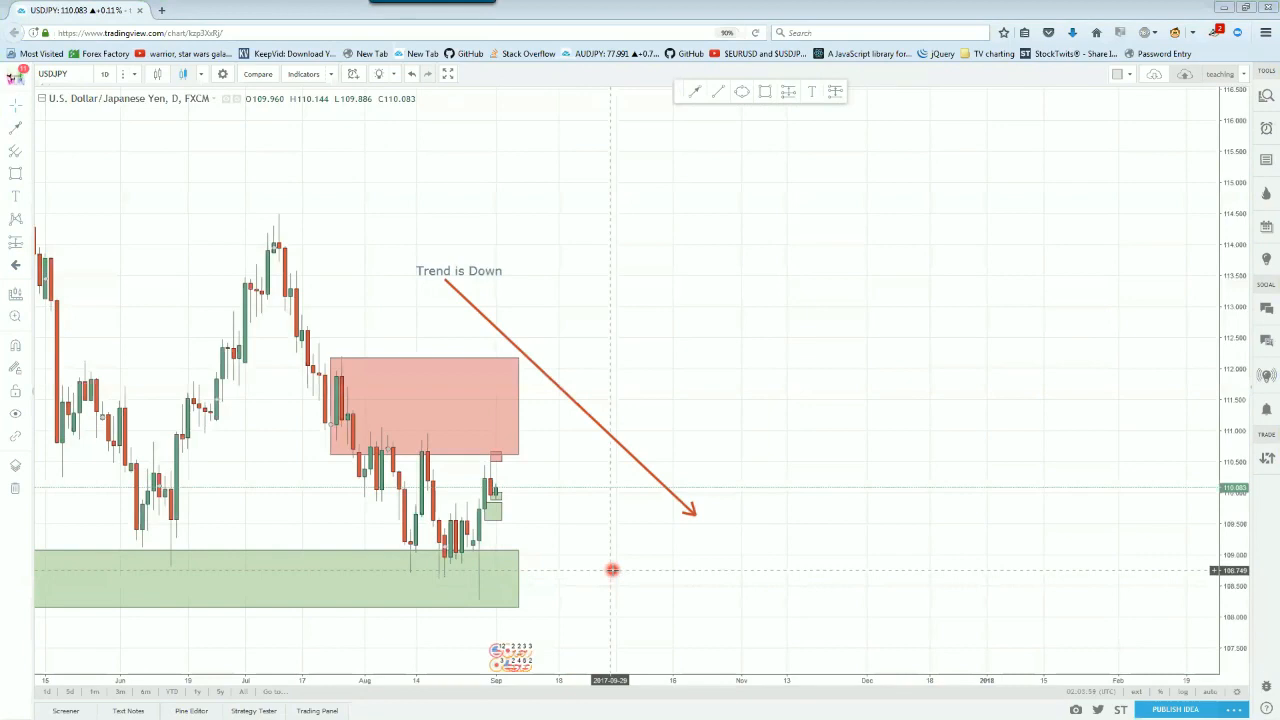
{"action": "mouse_move", "coordinate": [564, 492]}
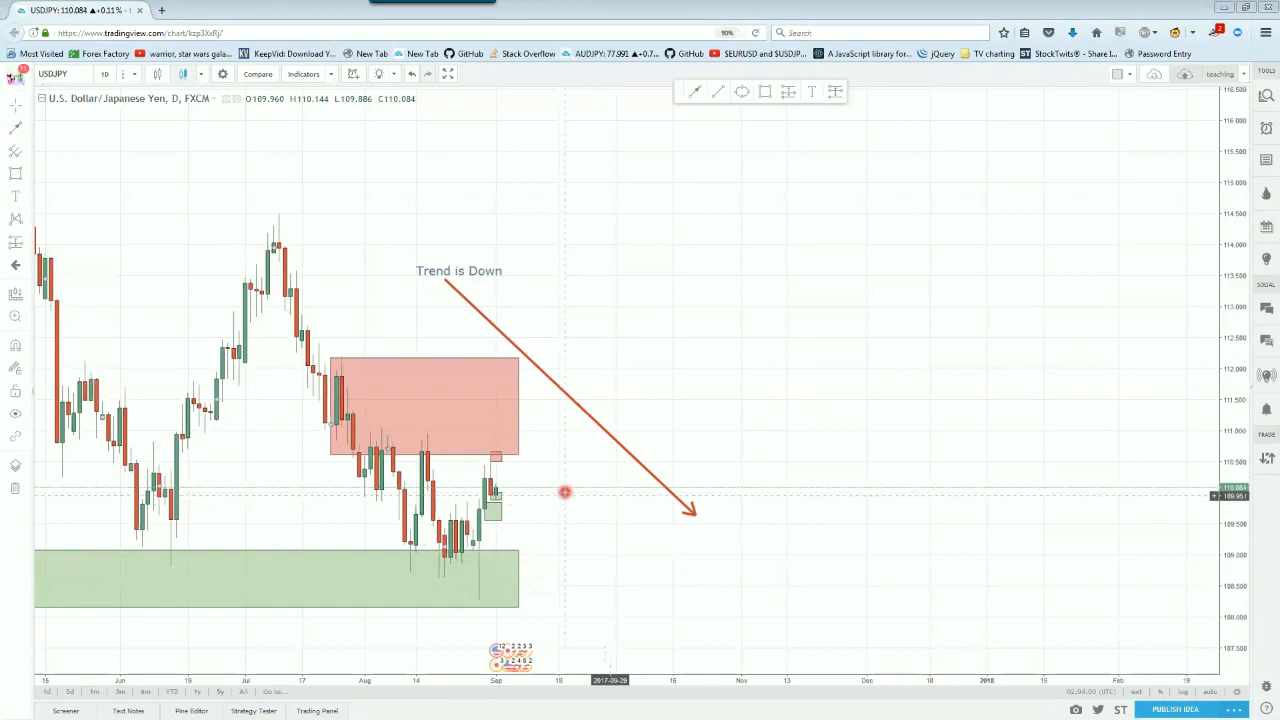
{"action": "mouse_move", "coordinate": [464, 470]}
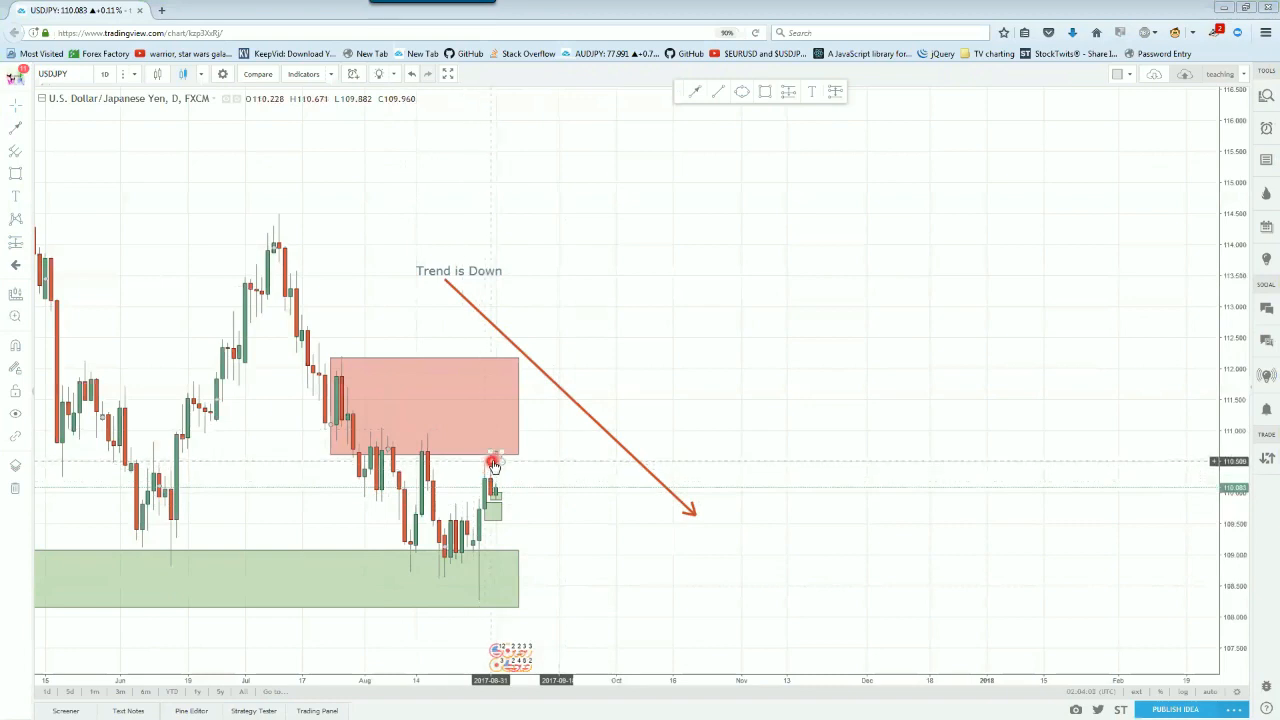
{"action": "mouse_move", "coordinate": [500, 458]}
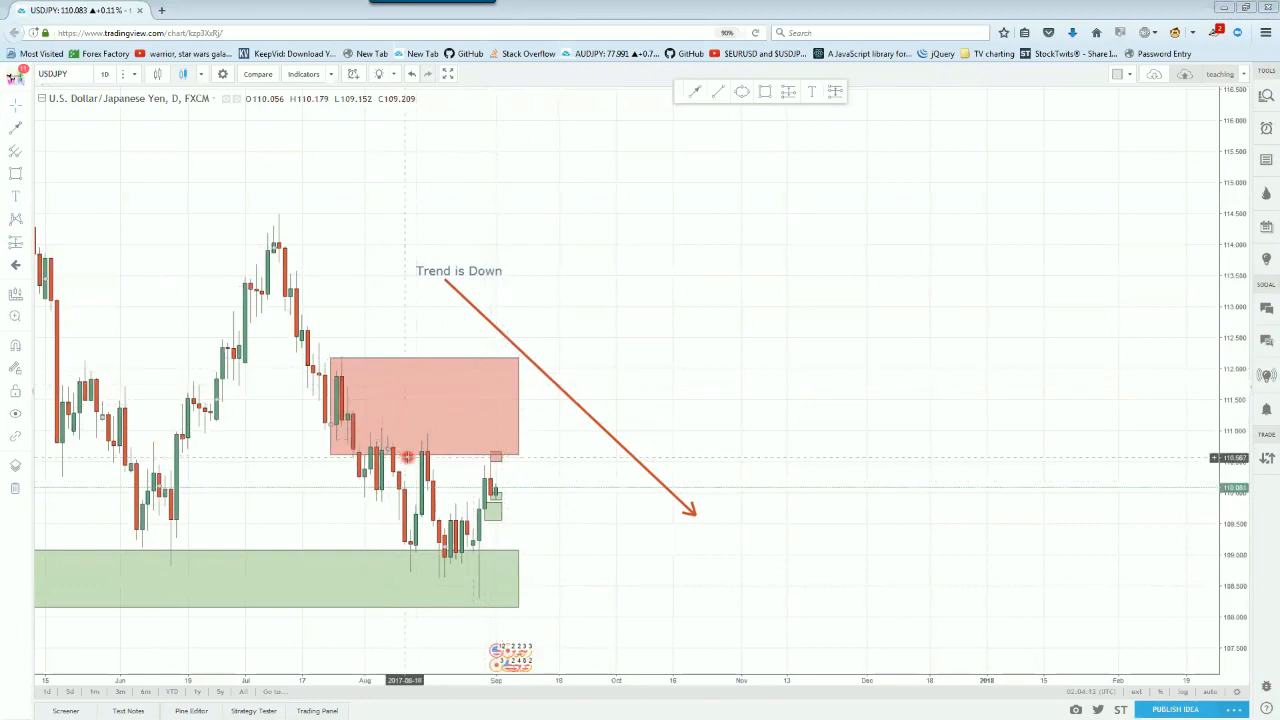
{"action": "mouse_move", "coordinate": [184, 556]}
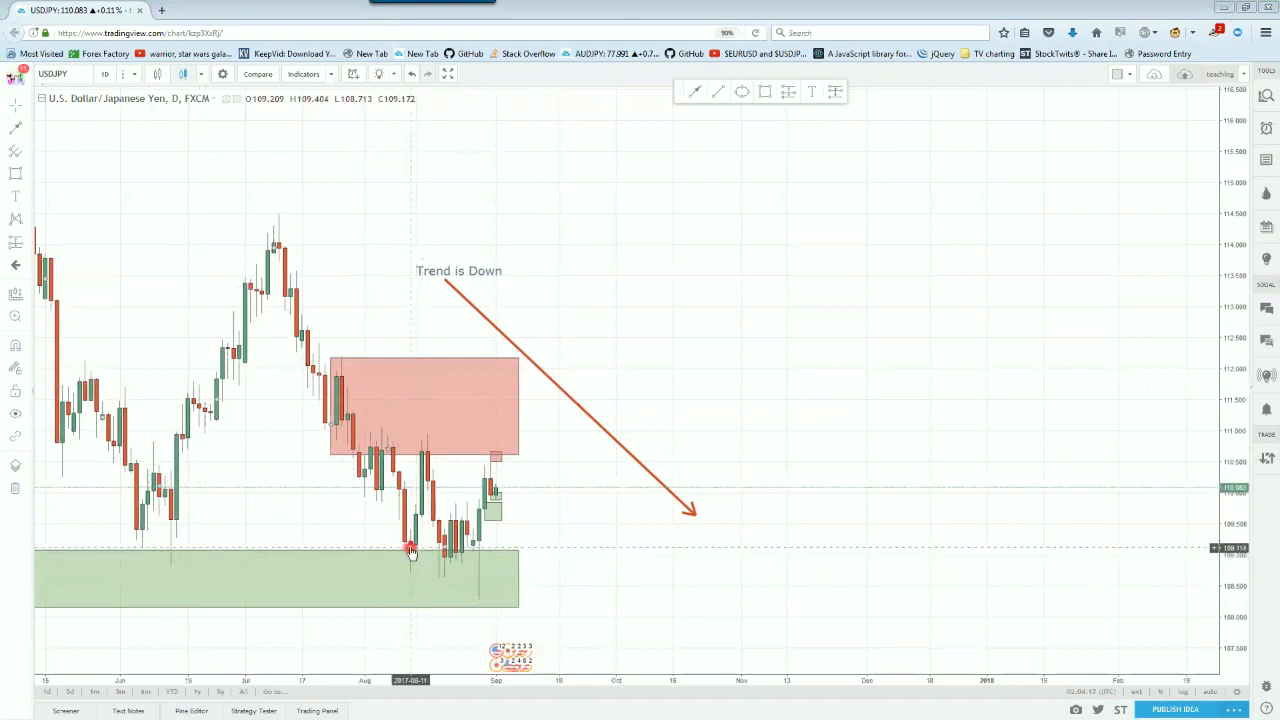
{"action": "mouse_move", "coordinate": [460, 552]}
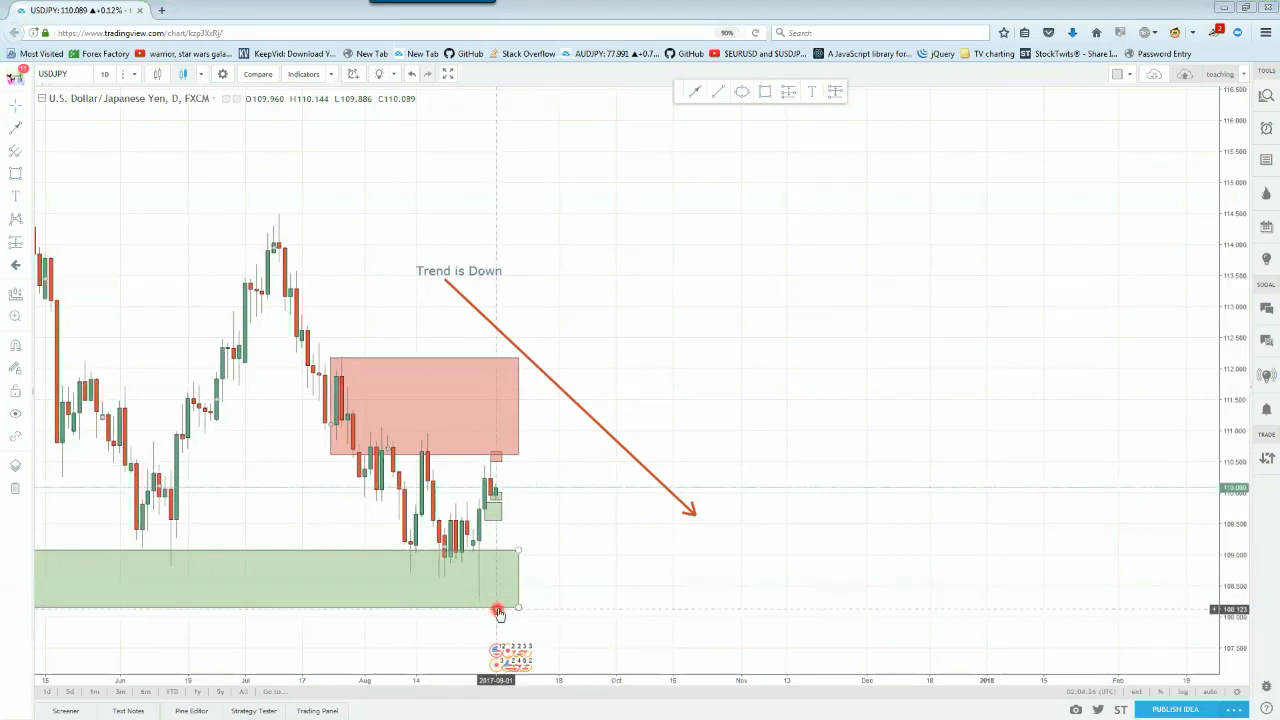
Nudge the demand zone rectangle upward, then bring up the chart interval list.
{"action": "left_click_drag", "start_coordinate": [500, 610], "coordinate": [500, 544]}
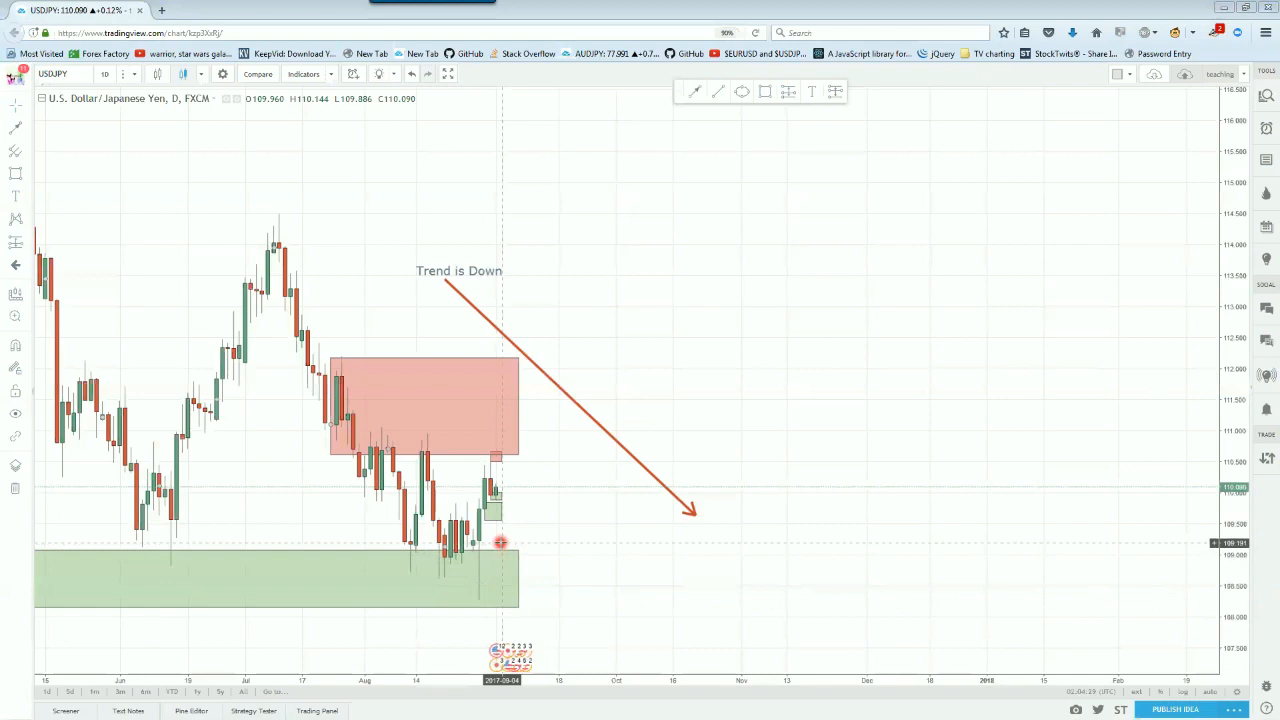
{"action": "mouse_move", "coordinate": [496, 438]}
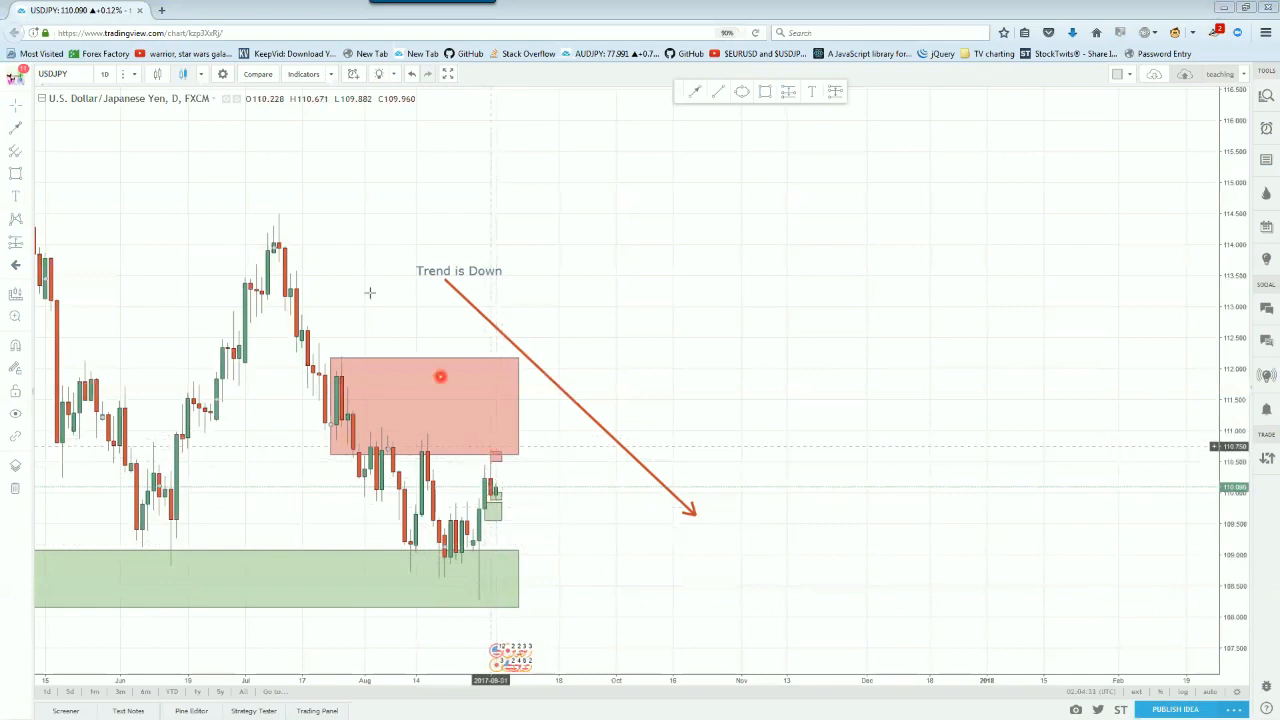
{"action": "left_click", "coordinate": [104, 72]}
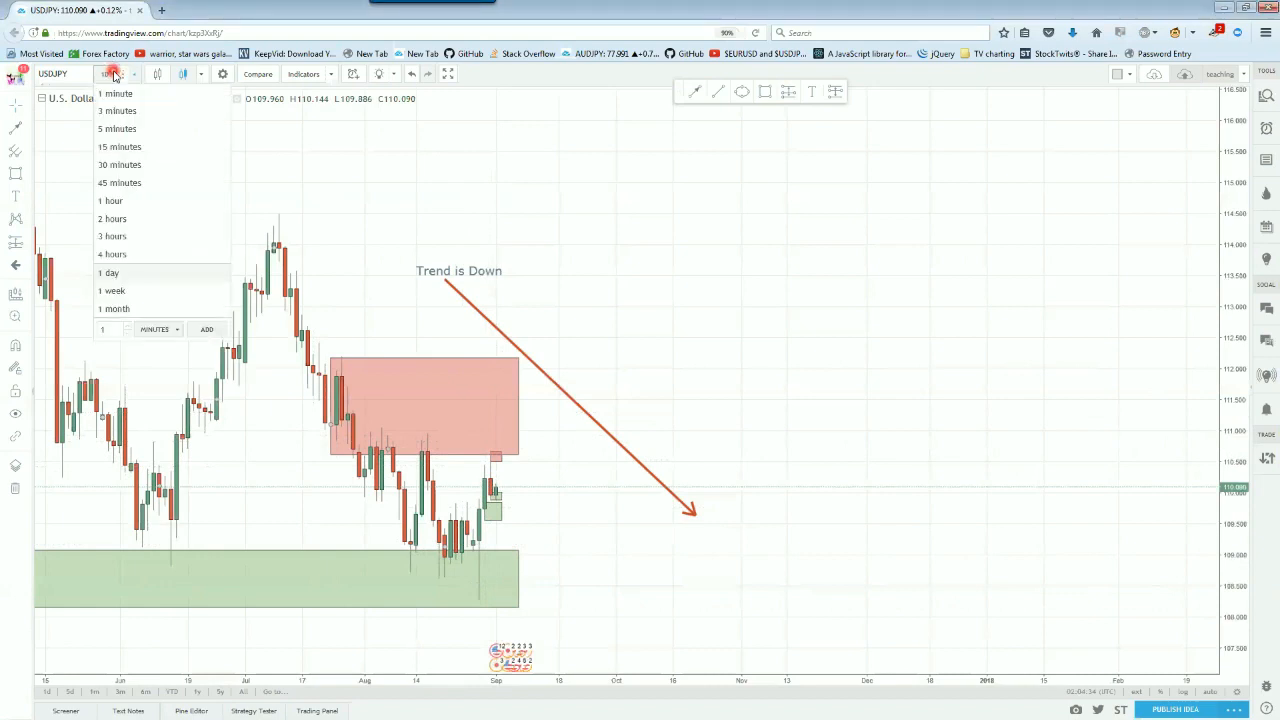
Switch the USD/JPY chart to the 1 hour interval.
{"action": "left_click", "coordinate": [110, 200]}
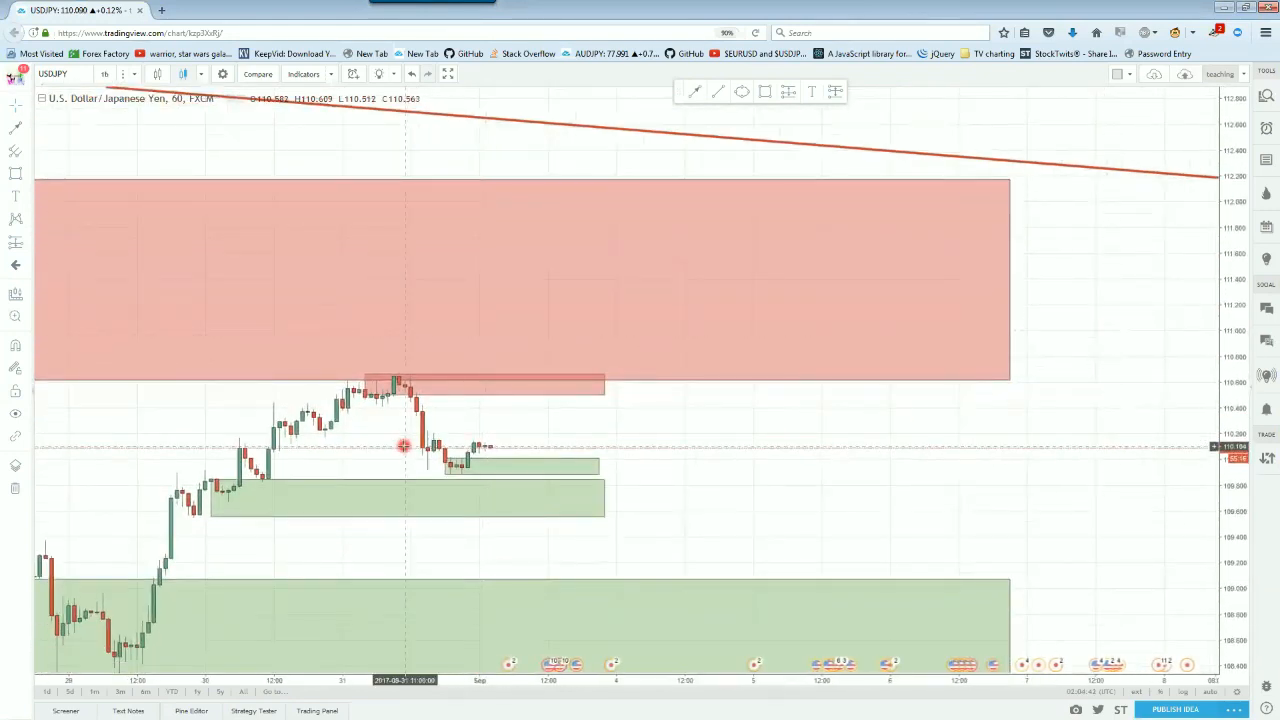
{"action": "mouse_move", "coordinate": [348, 378]}
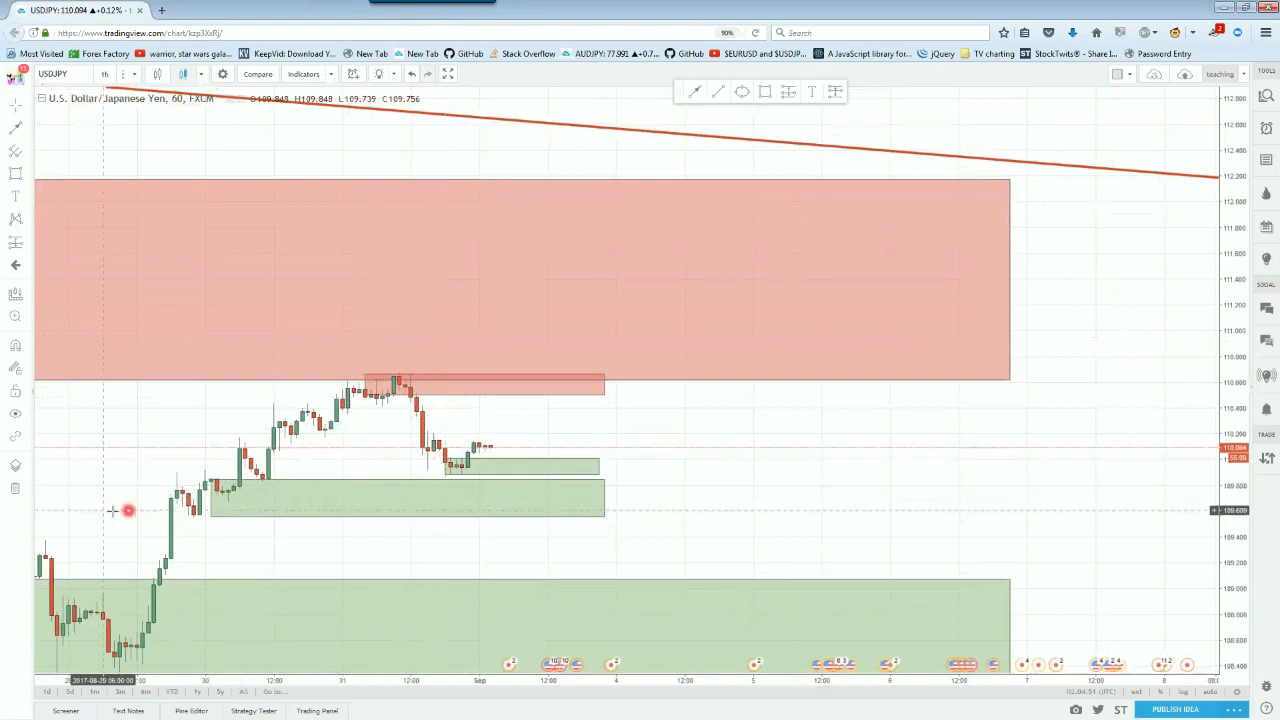
{"action": "mouse_move", "coordinate": [234, 496]}
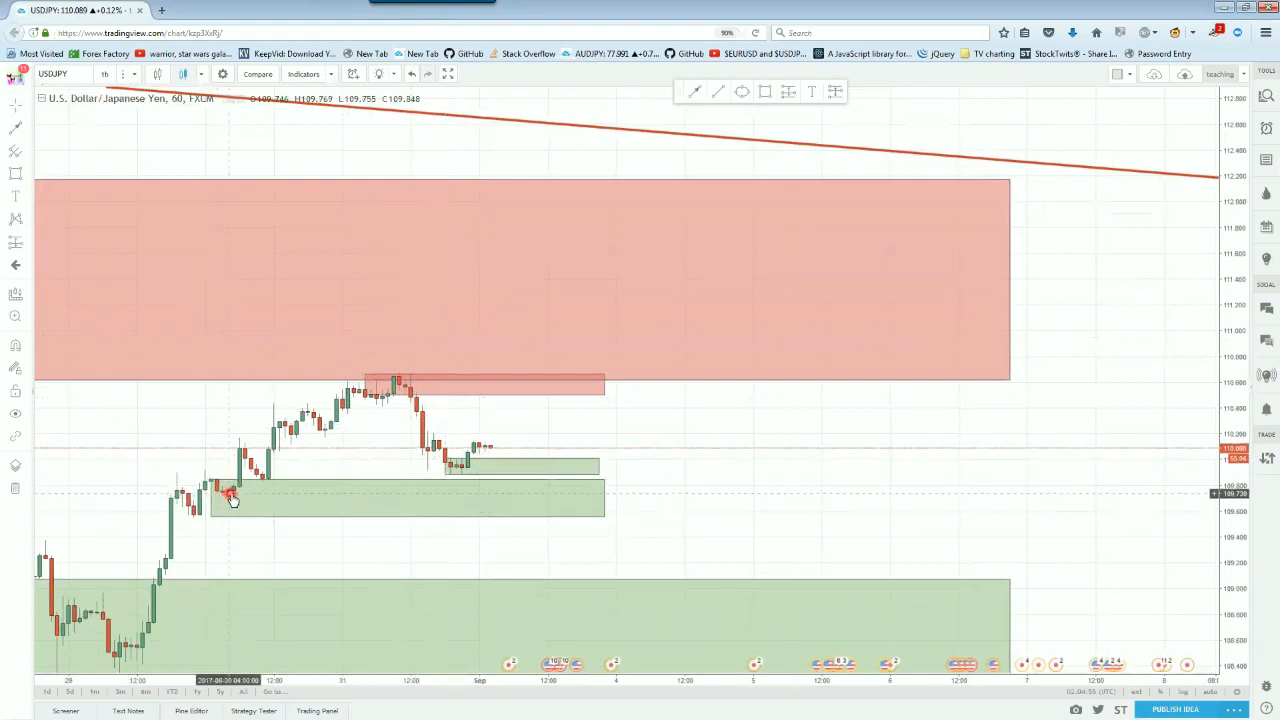
{"action": "mouse_move", "coordinate": [458, 470]}
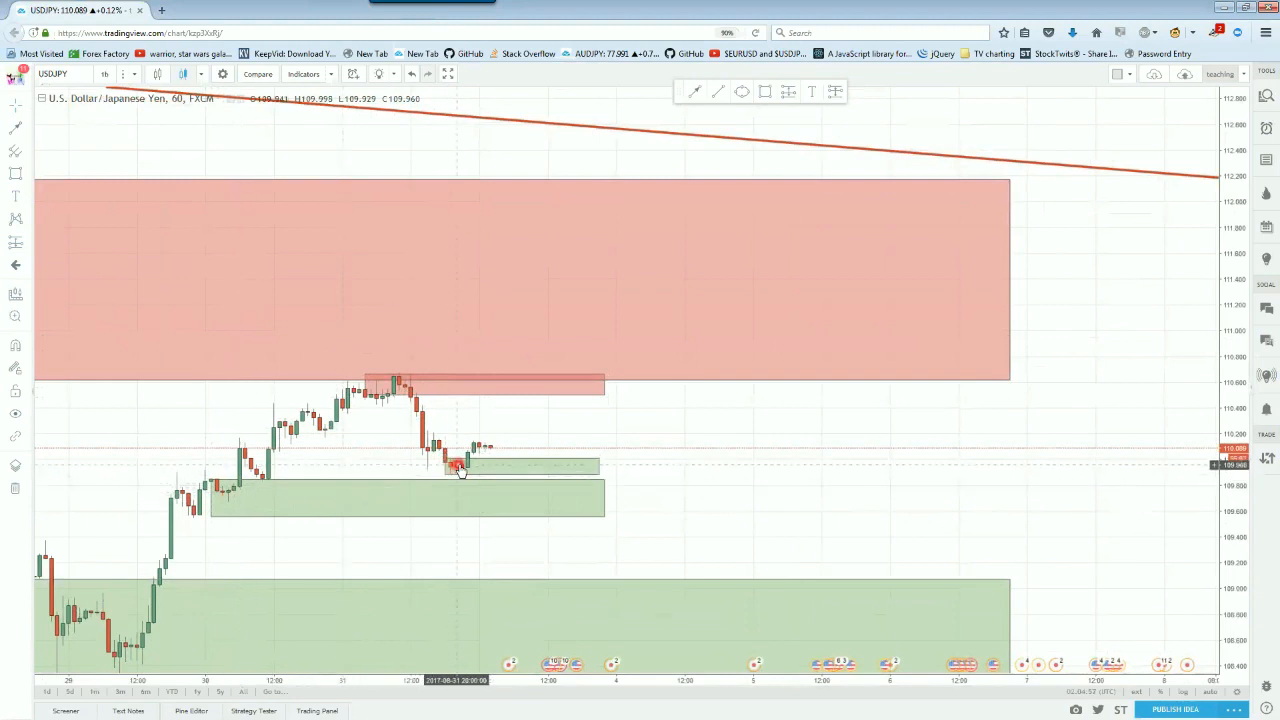
{"action": "mouse_move", "coordinate": [468, 472]}
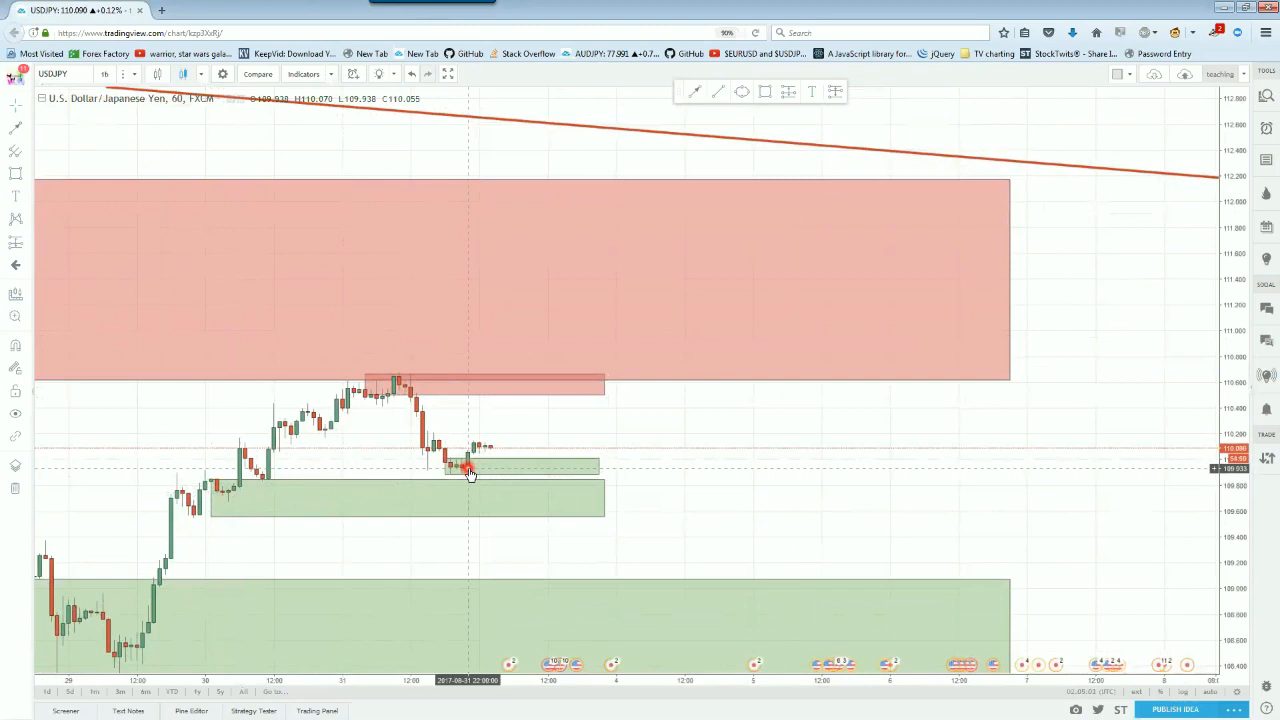
{"action": "mouse_move", "coordinate": [264, 482]}
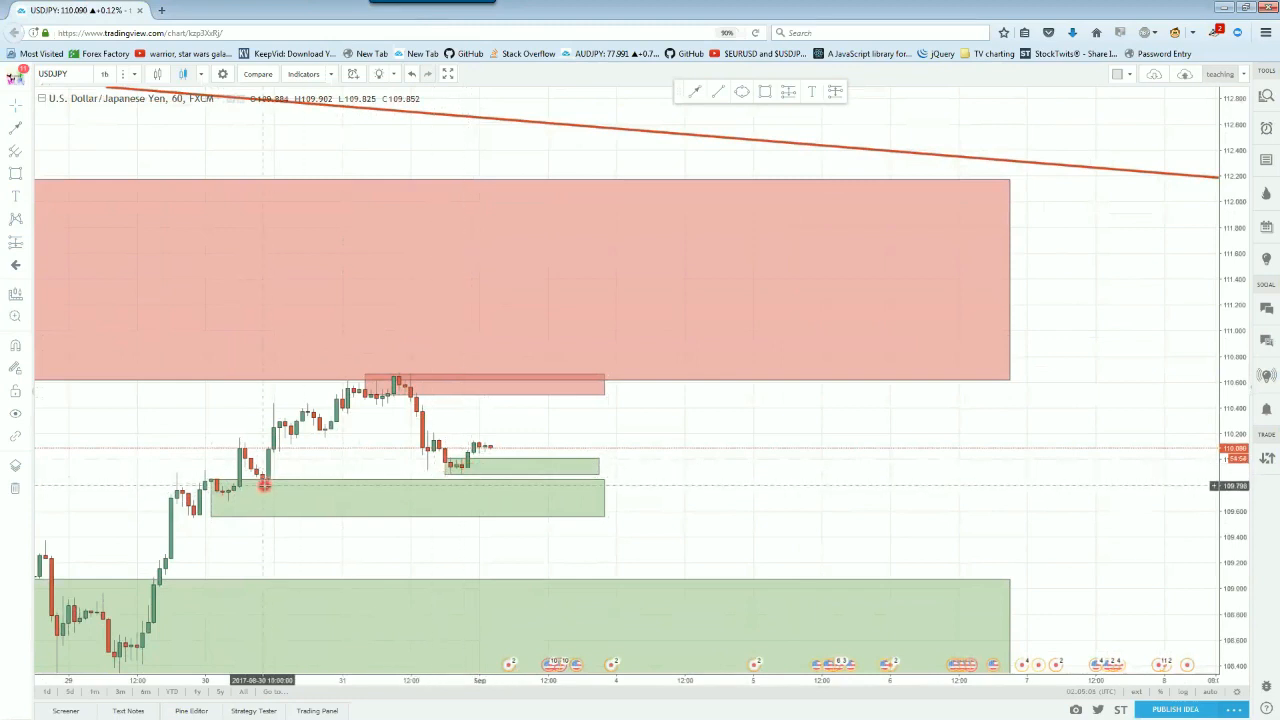
{"action": "mouse_move", "coordinate": [382, 438]}
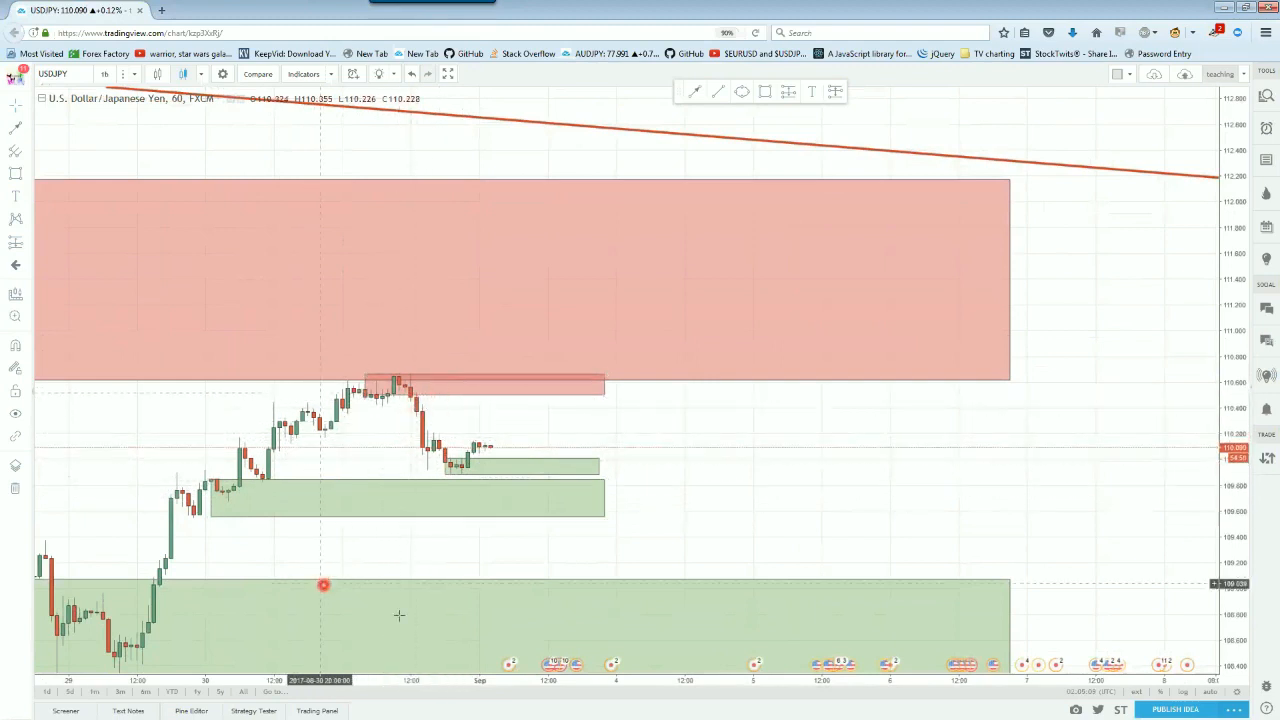
{"action": "mouse_move", "coordinate": [184, 584]}
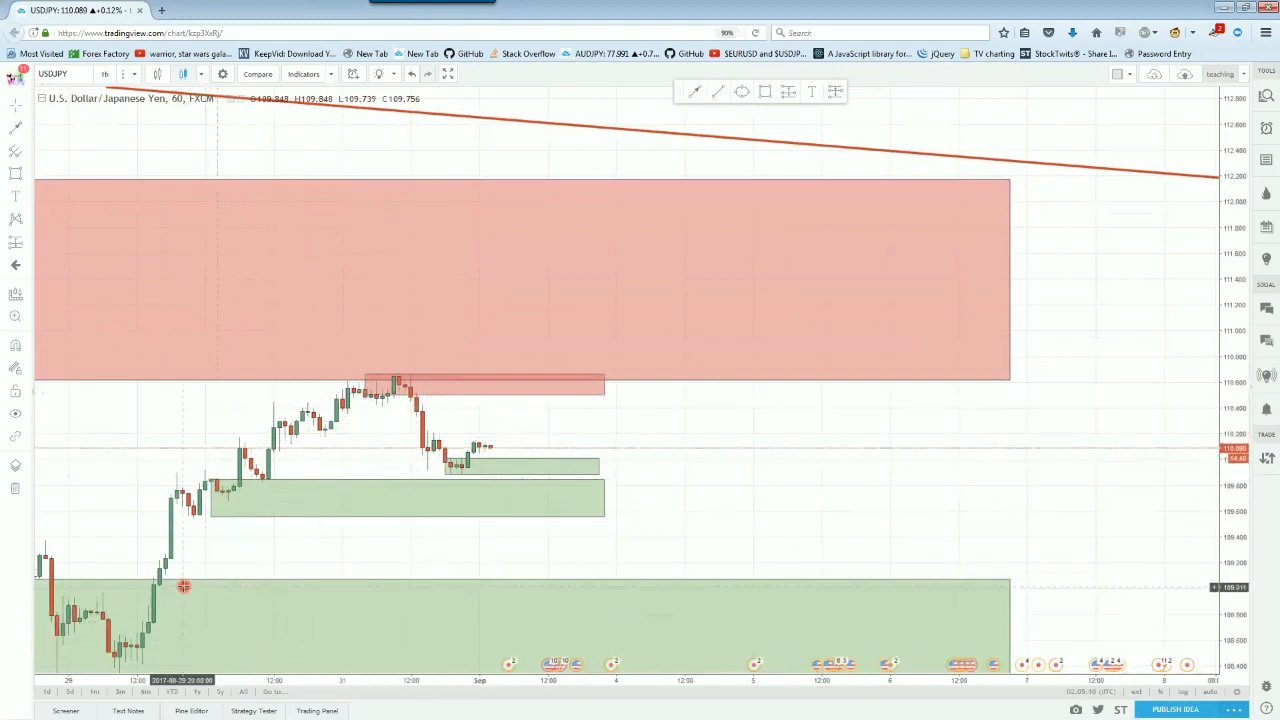
{"action": "mouse_move", "coordinate": [470, 468]}
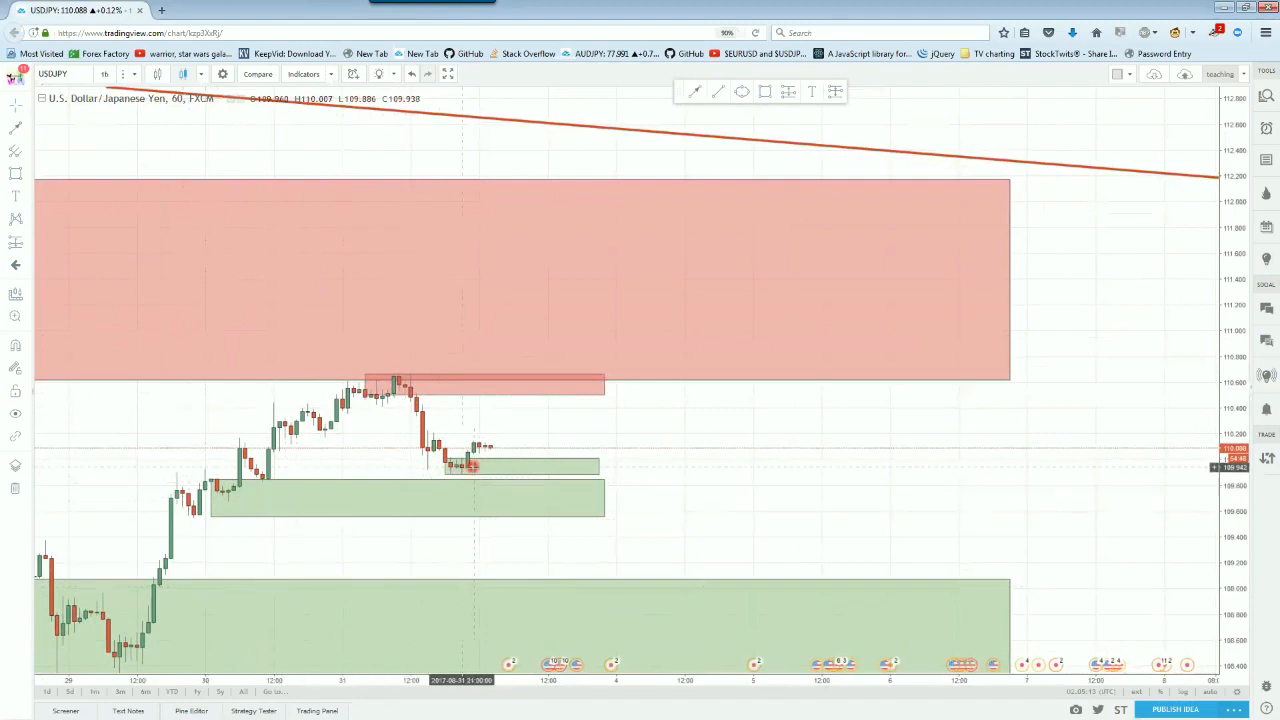
{"action": "mouse_move", "coordinate": [548, 584]}
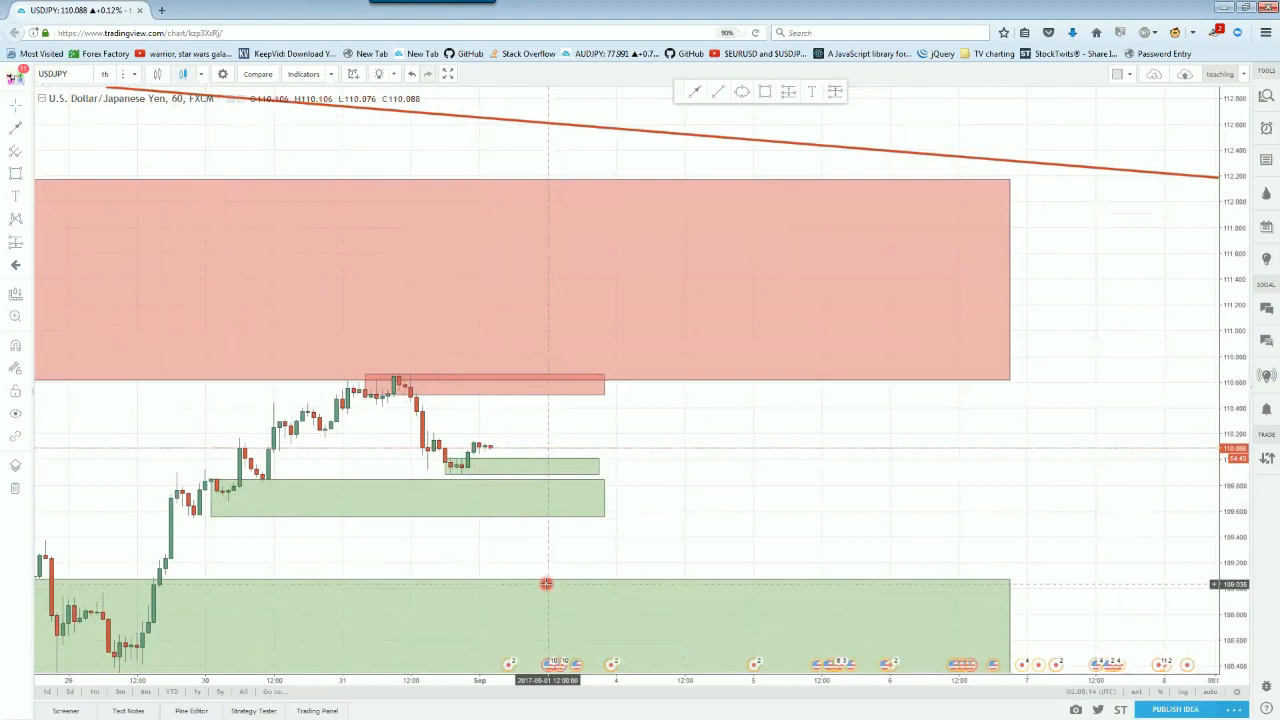
{"action": "mouse_move", "coordinate": [470, 486]}
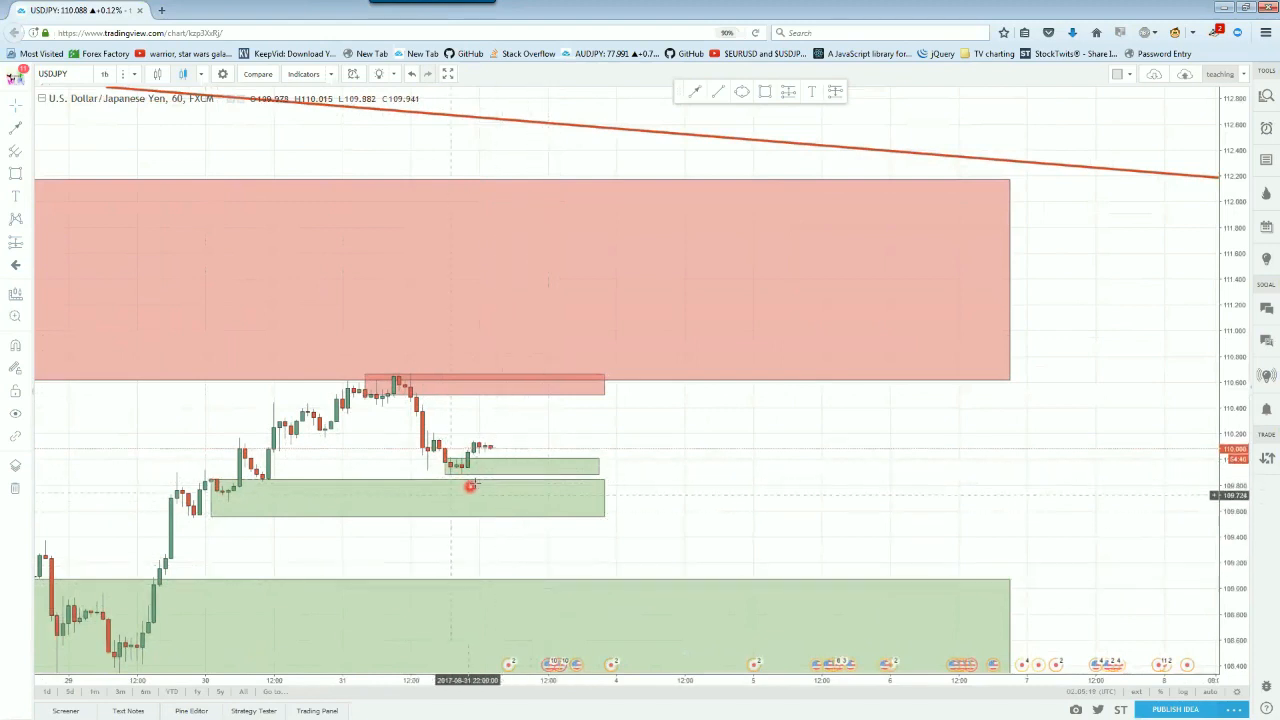
{"action": "mouse_move", "coordinate": [444, 462]}
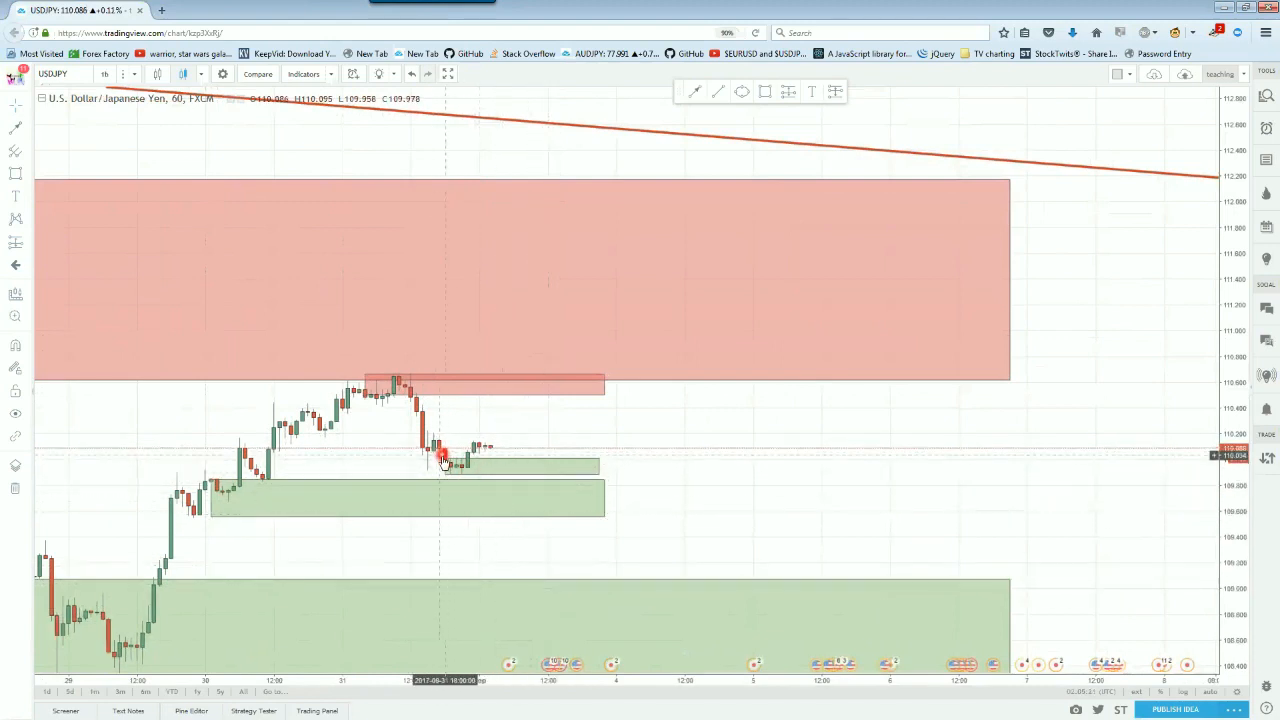
{"action": "mouse_move", "coordinate": [516, 268]}
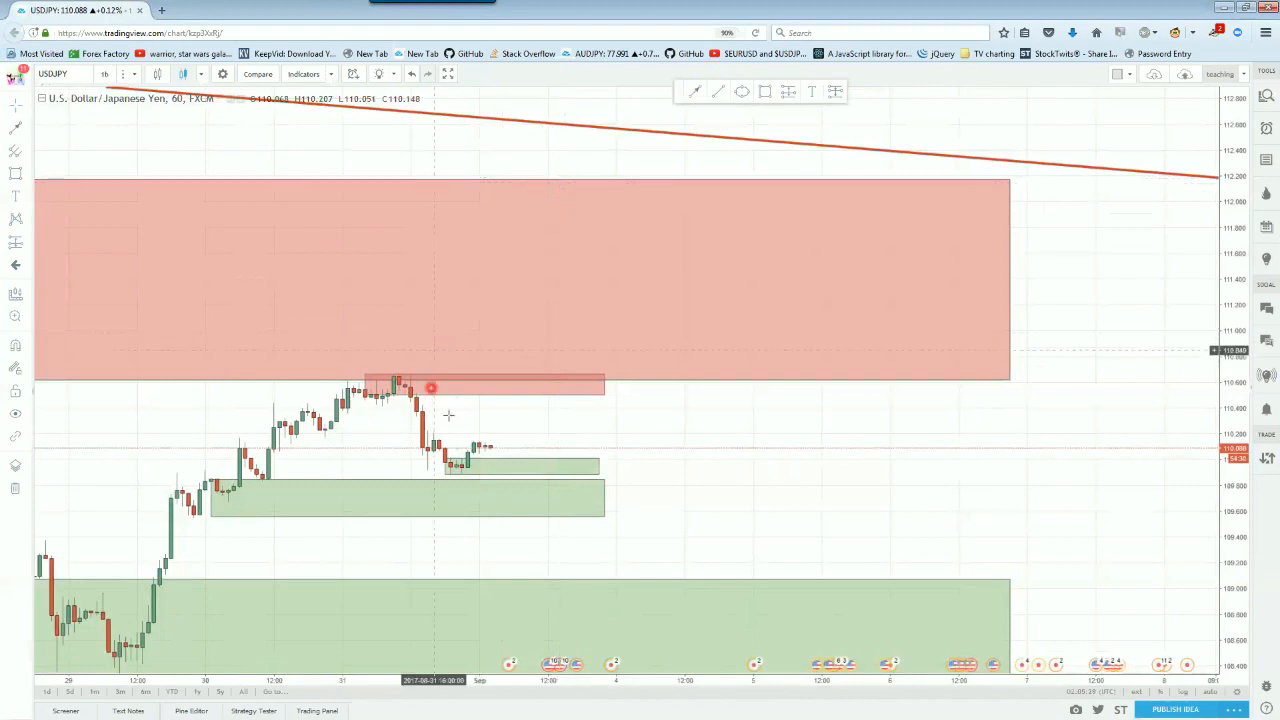
{"action": "mouse_move", "coordinate": [472, 422]}
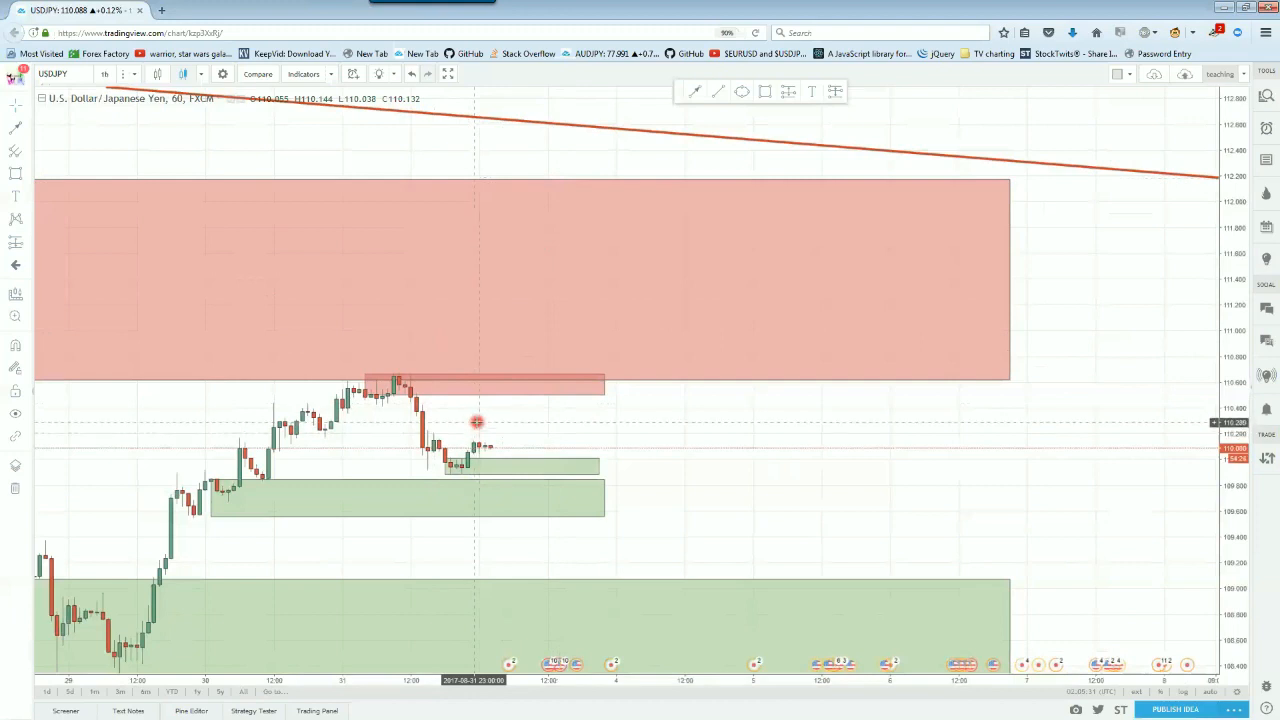
{"action": "mouse_move", "coordinate": [476, 422]}
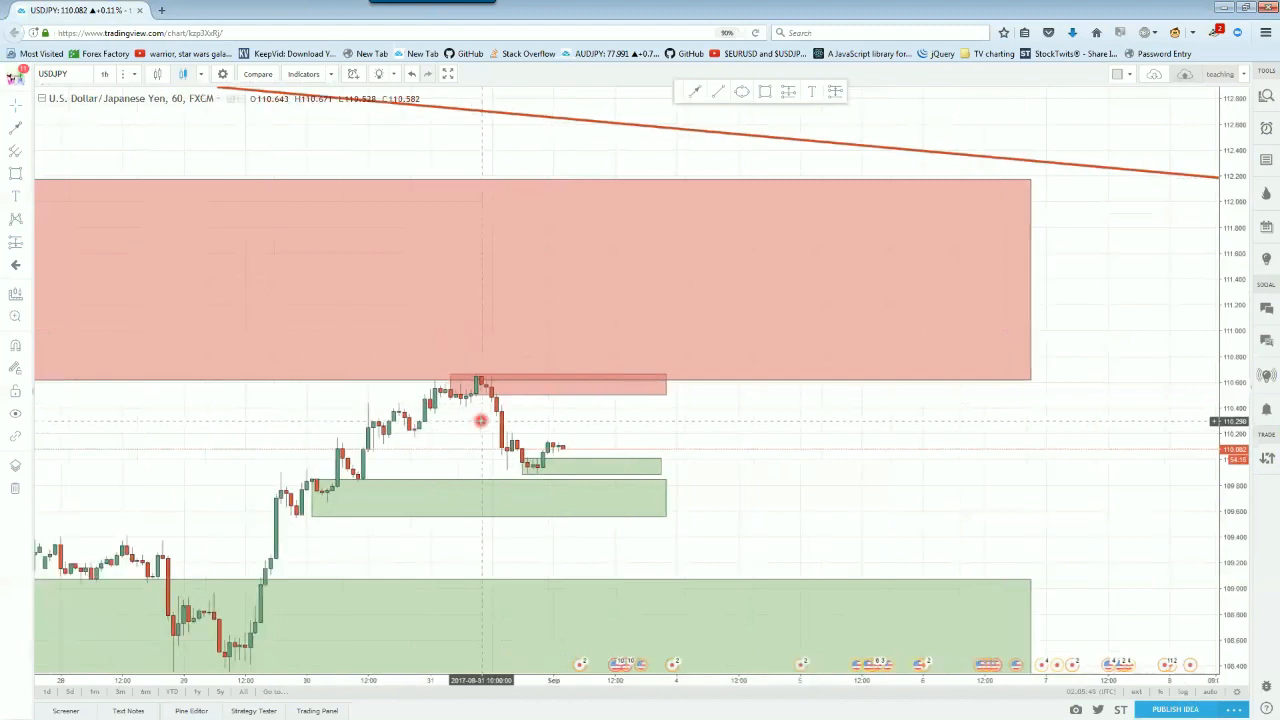
{"action": "mouse_move", "coordinate": [490, 400]}
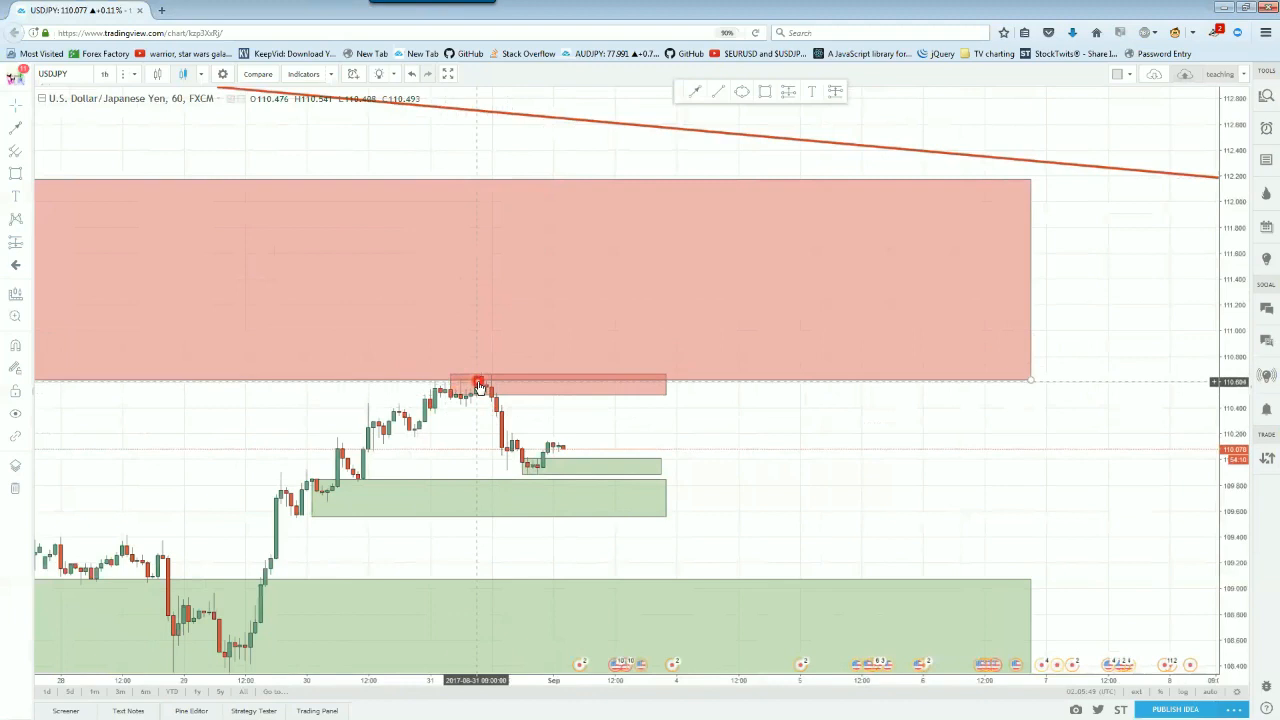
{"action": "mouse_move", "coordinate": [690, 104]}
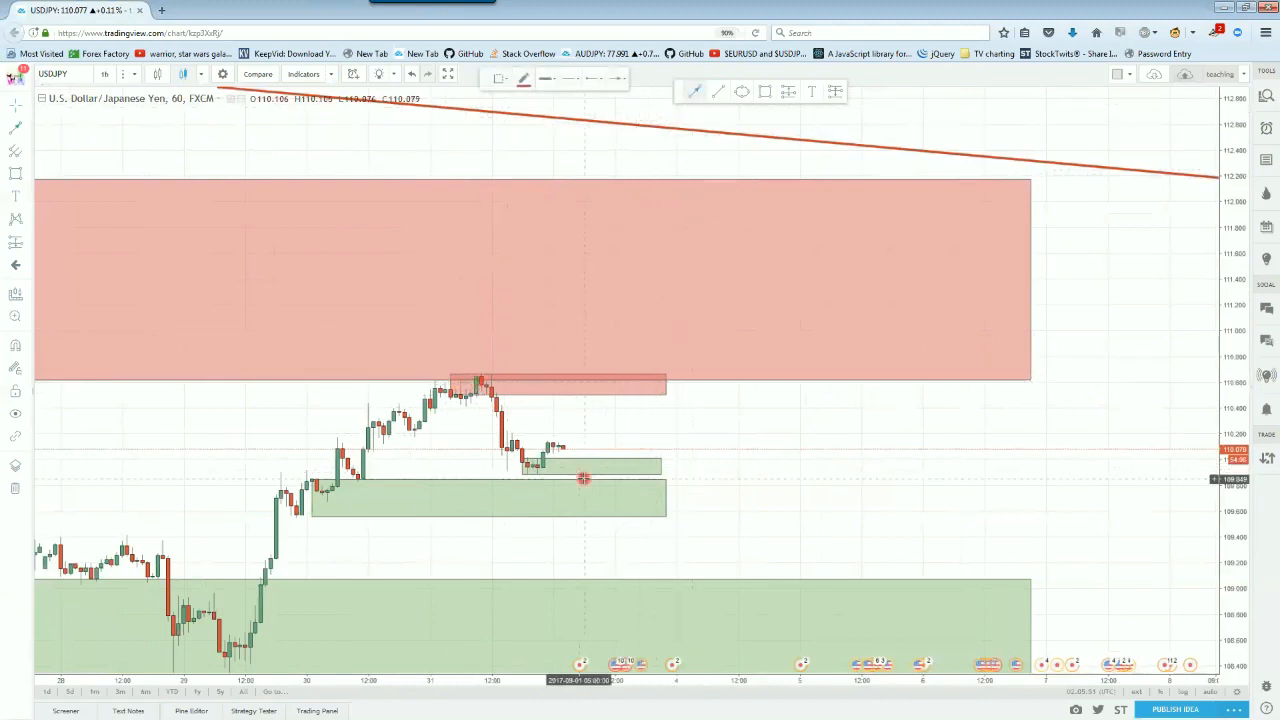
Draw a rising arrow then a falling arrow reaching down toward the lower green demand zone.
{"action": "left_click_drag", "start_coordinate": [676, 466], "coordinate": [706, 400]}
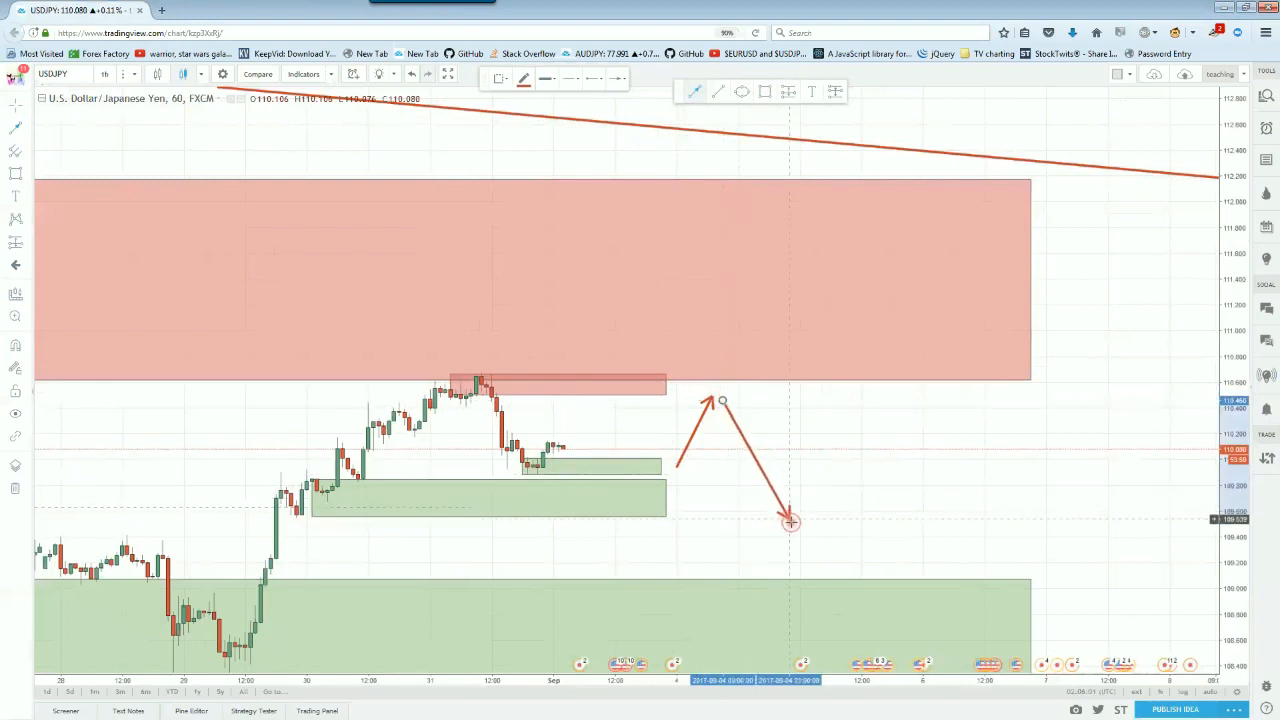
{"action": "left_click_drag", "start_coordinate": [790, 524], "coordinate": [778, 482]}
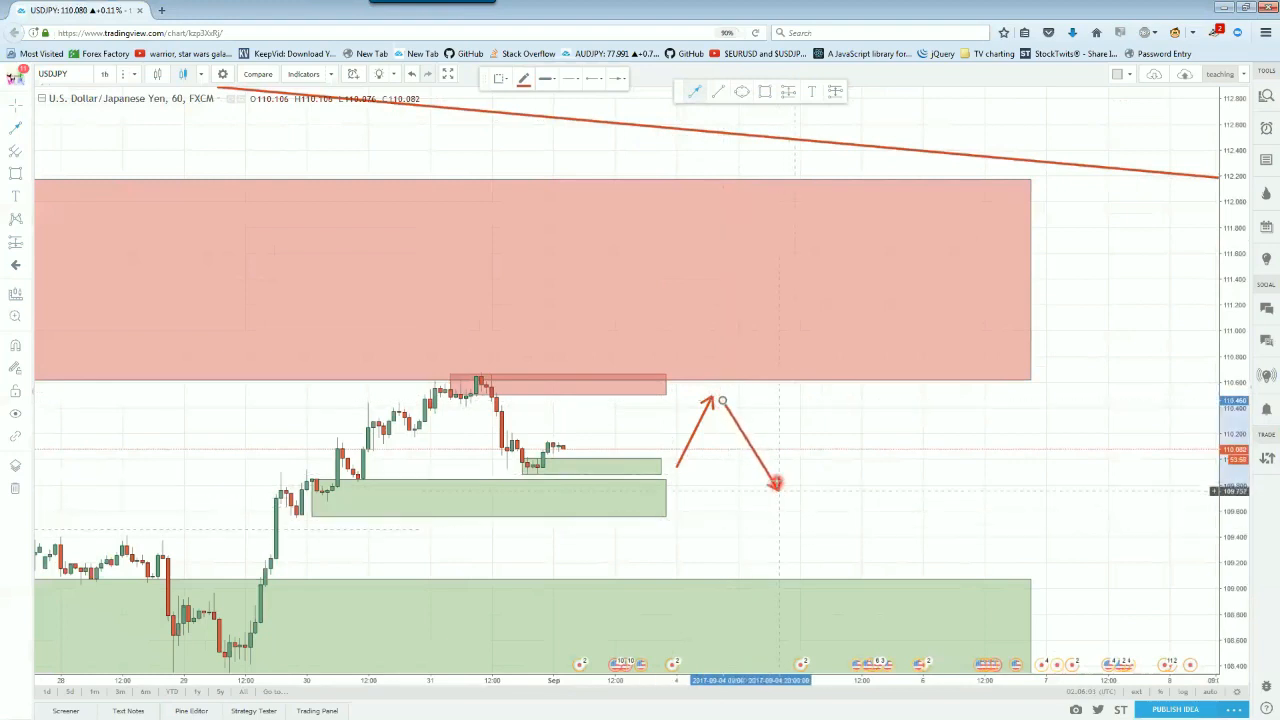
{"action": "left_click_drag", "start_coordinate": [778, 480], "coordinate": [784, 492]}
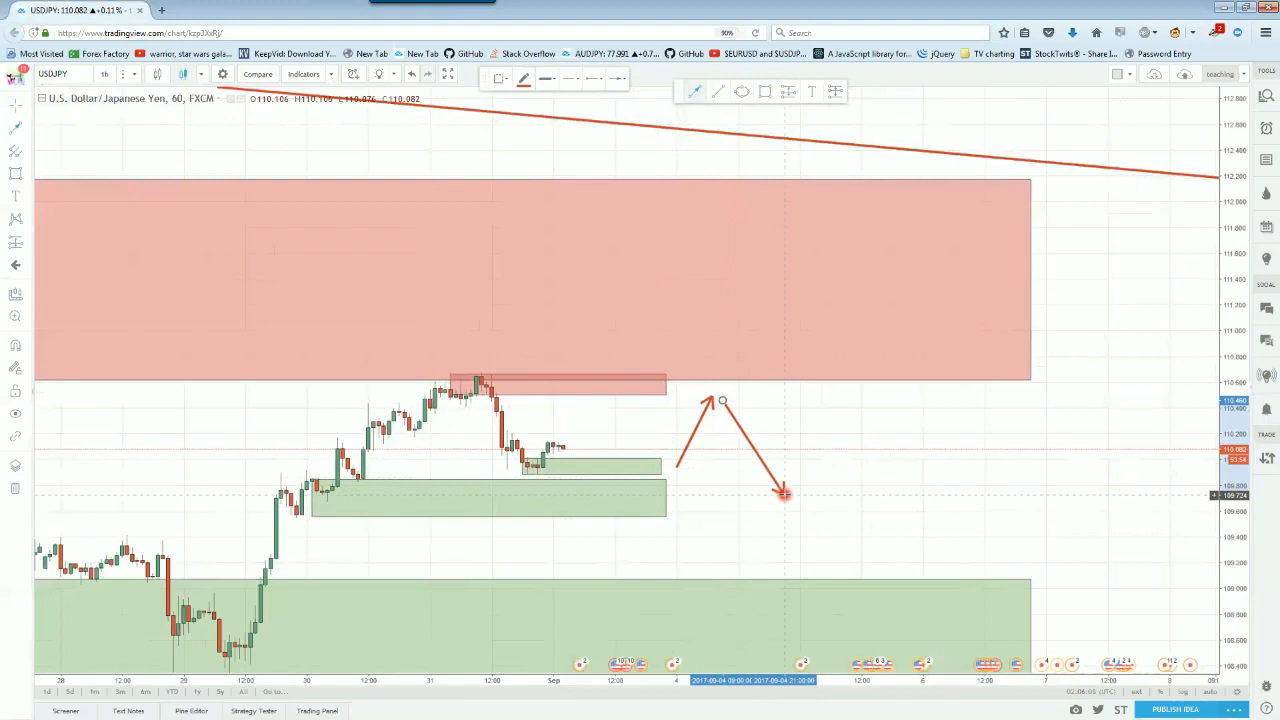
{"action": "left_click_drag", "start_coordinate": [784, 494], "coordinate": [788, 556]}
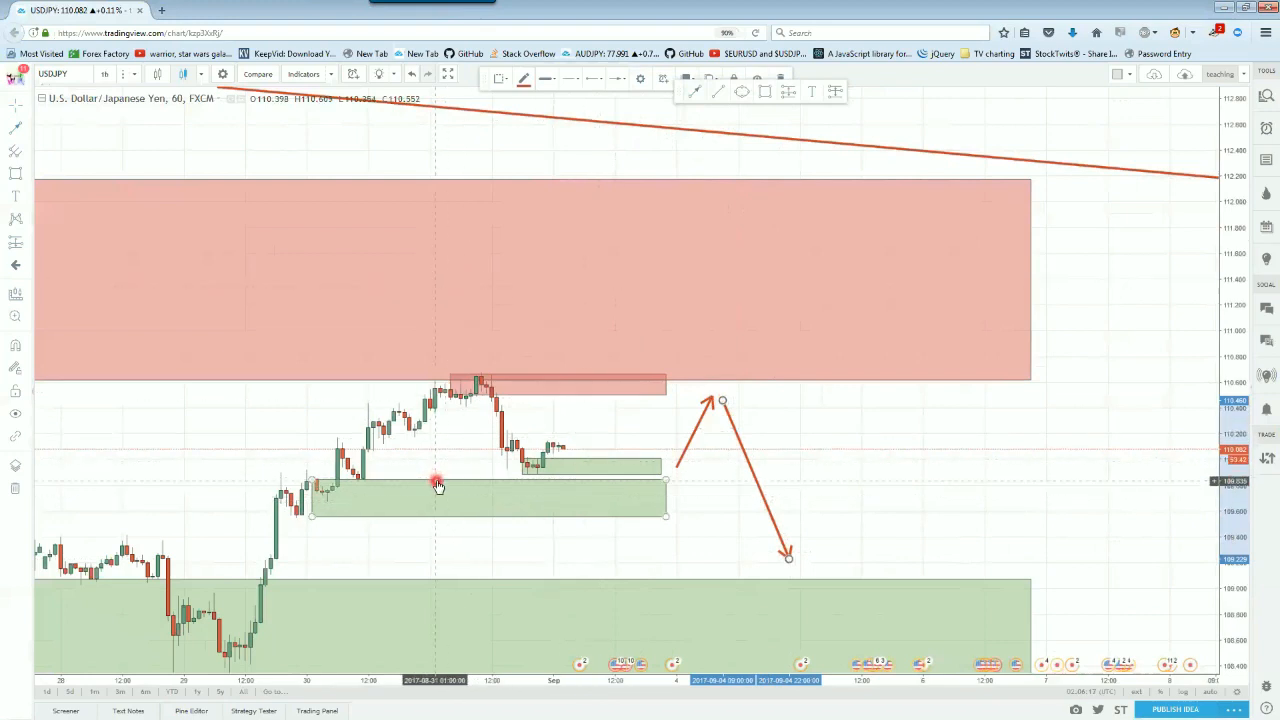
{"action": "mouse_move", "coordinate": [400, 472]}
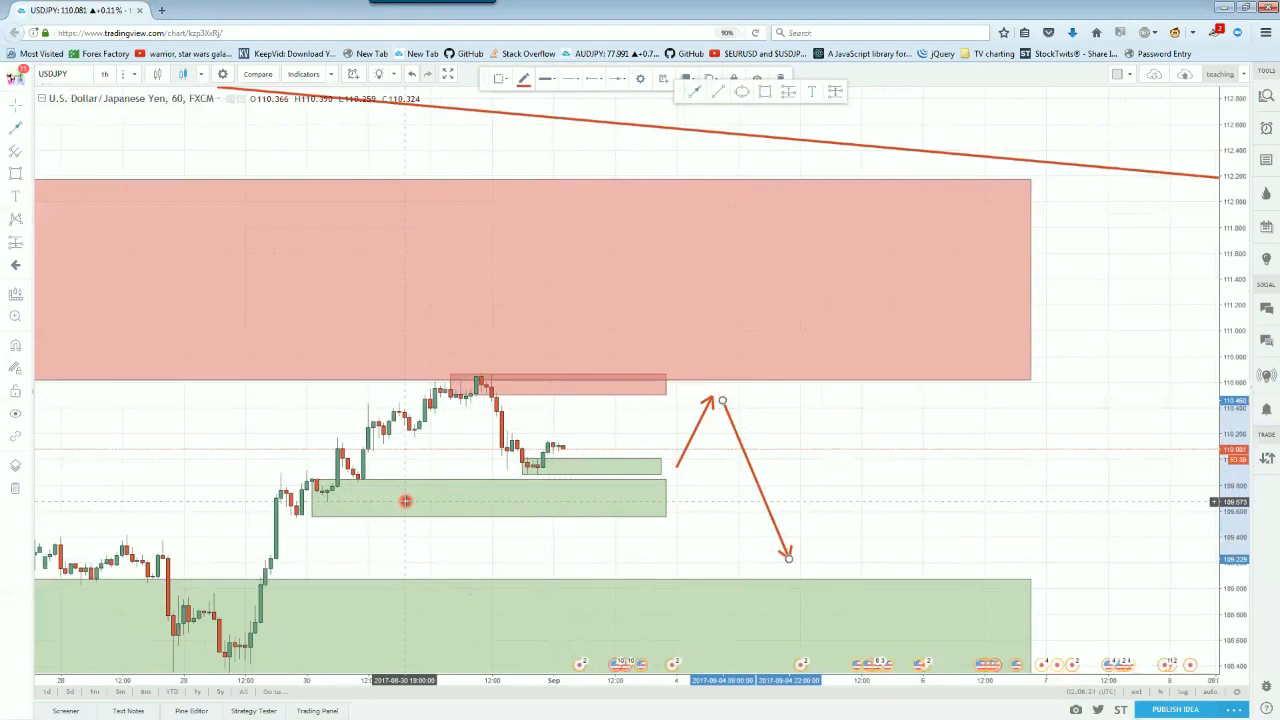
{"action": "mouse_move", "coordinate": [528, 470]}
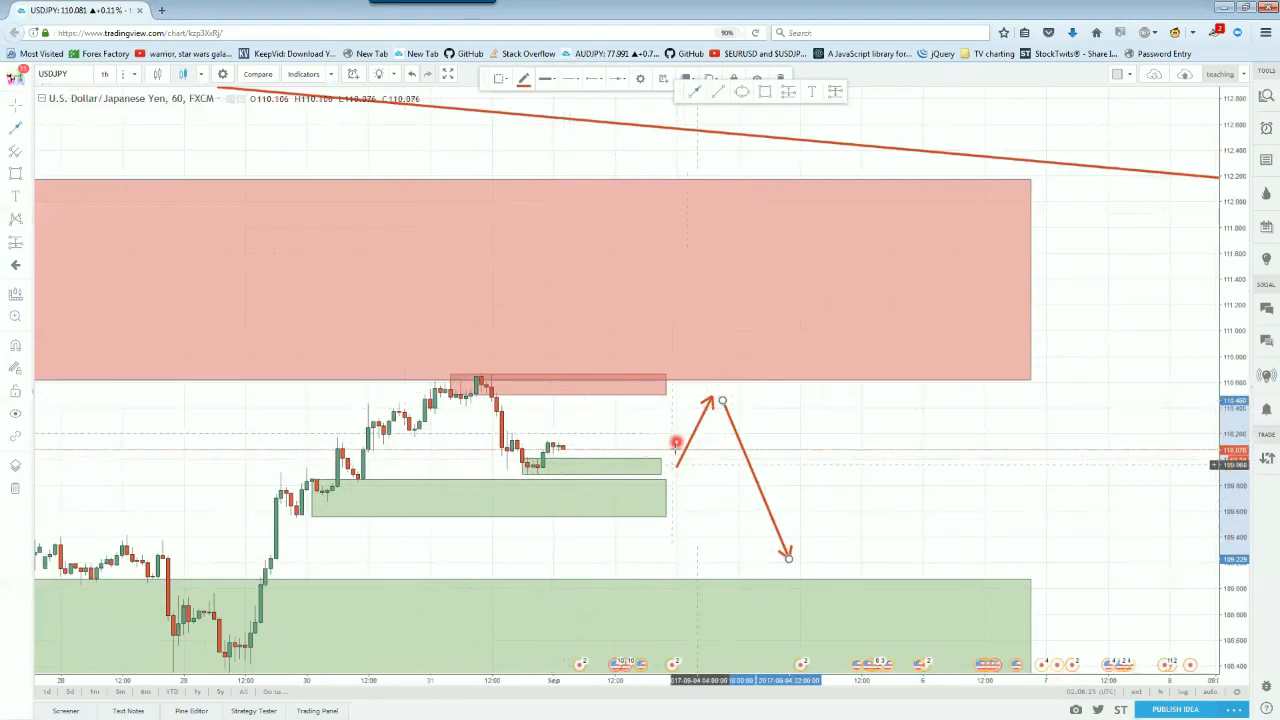
{"action": "mouse_move", "coordinate": [828, 504]}
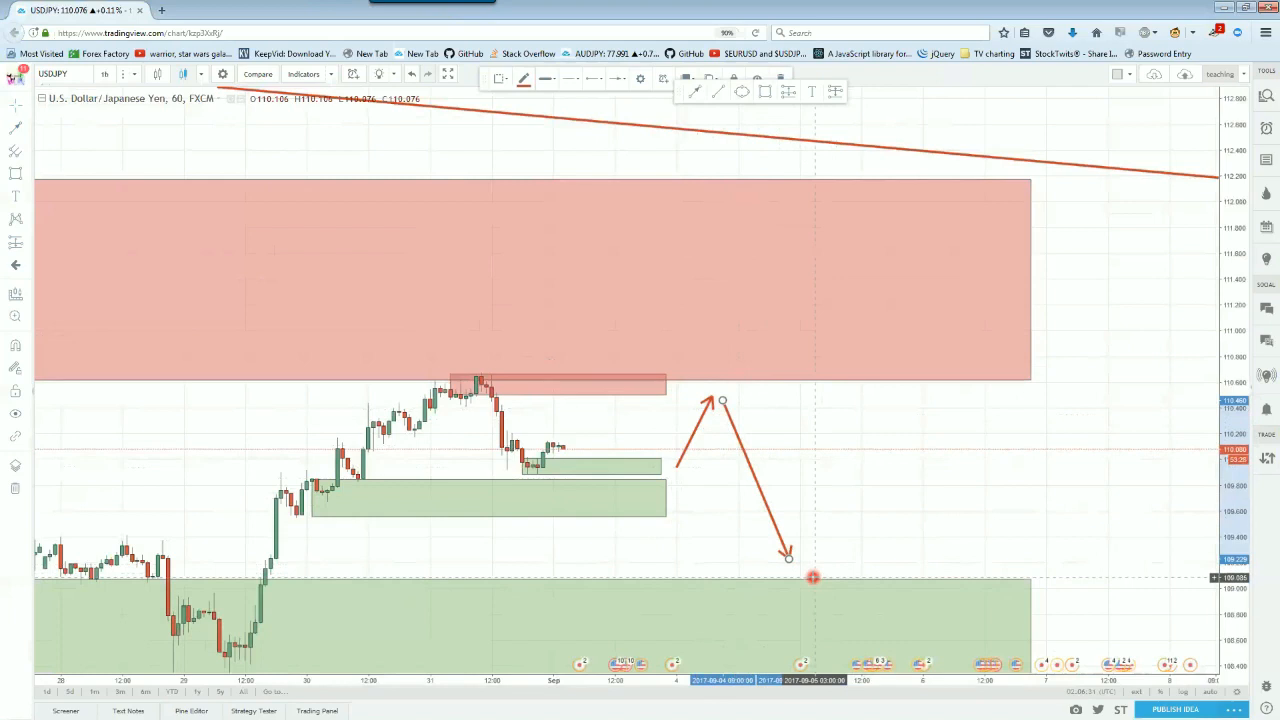
{"action": "mouse_move", "coordinate": [560, 366]}
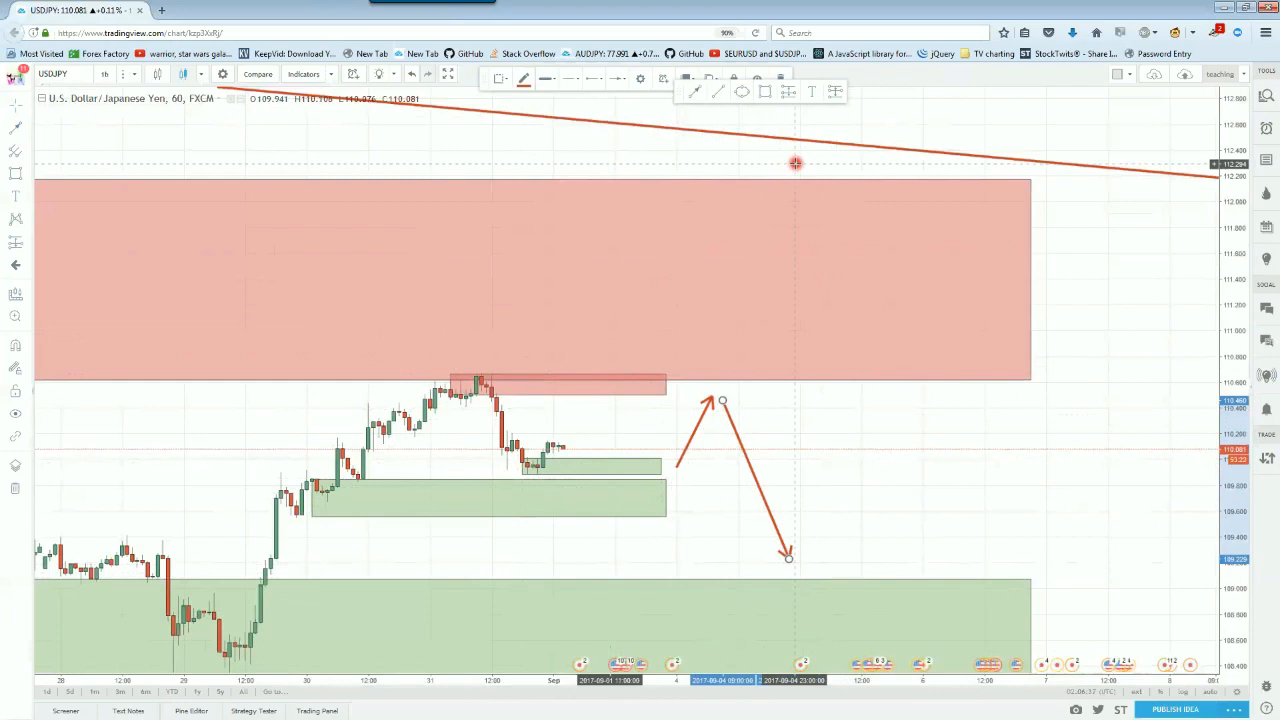
{"action": "mouse_move", "coordinate": [768, 440]}
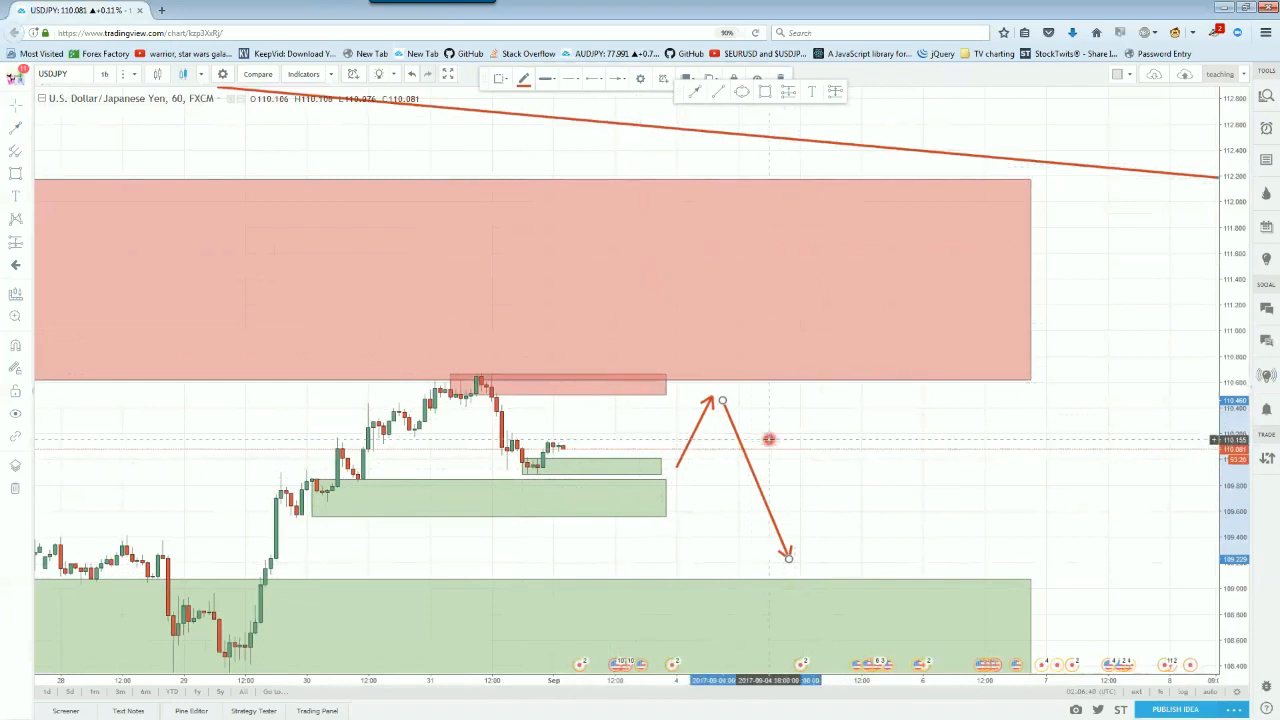